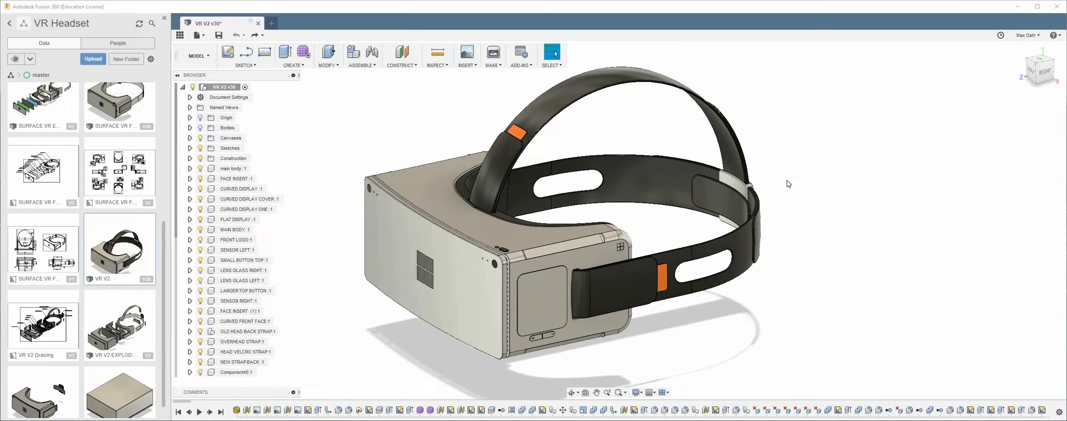
{"action": "mouse_move", "coordinate": [647, 223]}
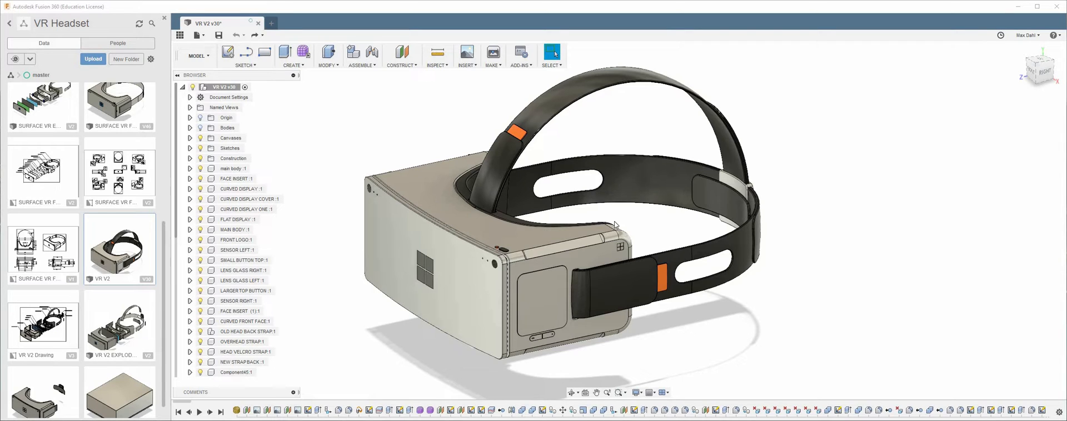
{"action": "mouse_move", "coordinate": [650, 215]}
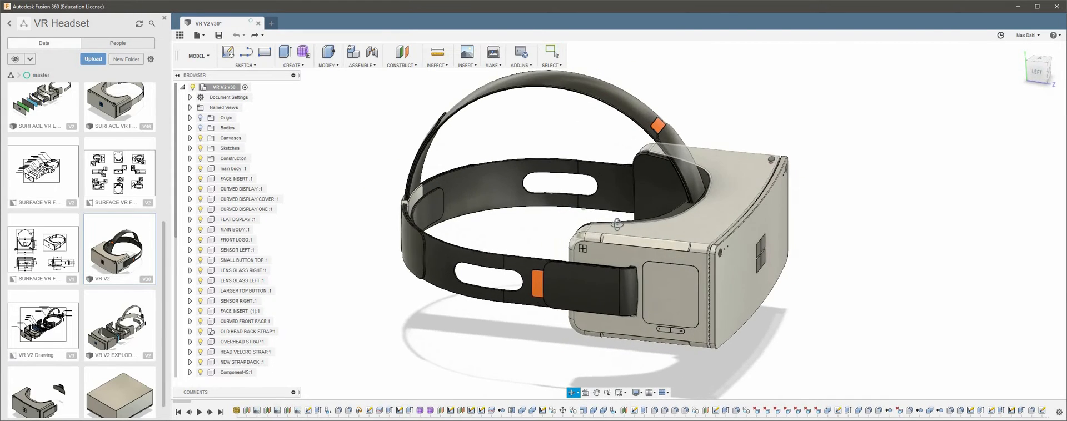
Step: Orbit the headset through its far side, three-quarter and straight side views, then zoom onto the strap
{"action": "left_click_drag", "start_coordinate": [615, 225], "coordinate": [578, 235]}
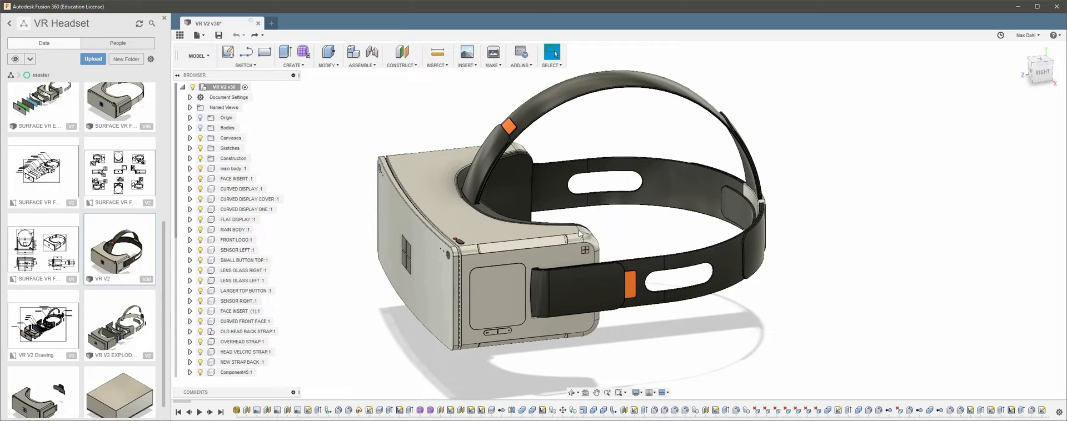
{"action": "mouse_move", "coordinate": [621, 240]}
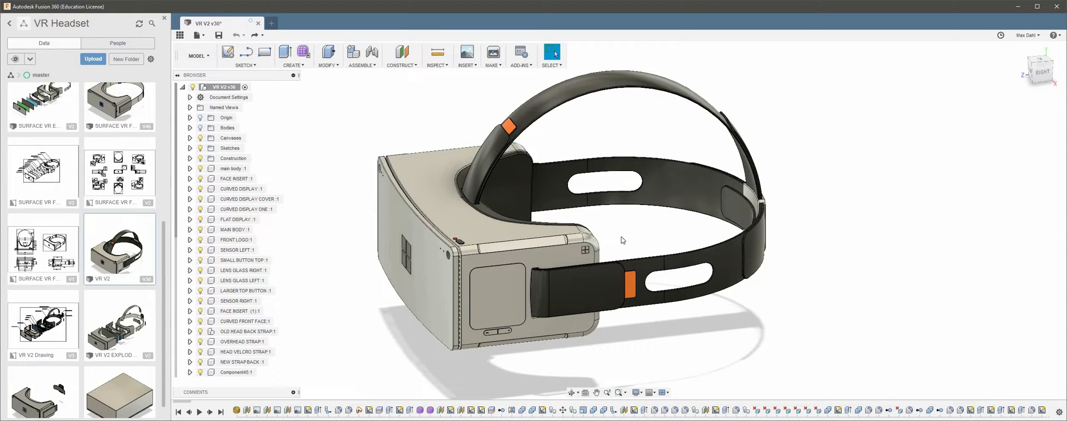
{"action": "left_click_drag", "start_coordinate": [619, 237], "coordinate": [578, 211]}
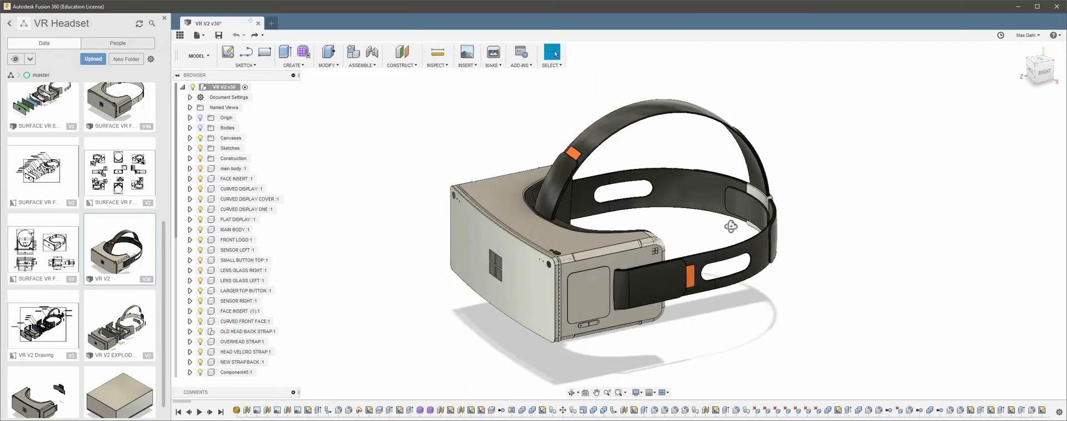
{"action": "left_click_drag", "start_coordinate": [731, 226], "coordinate": [601, 231]}
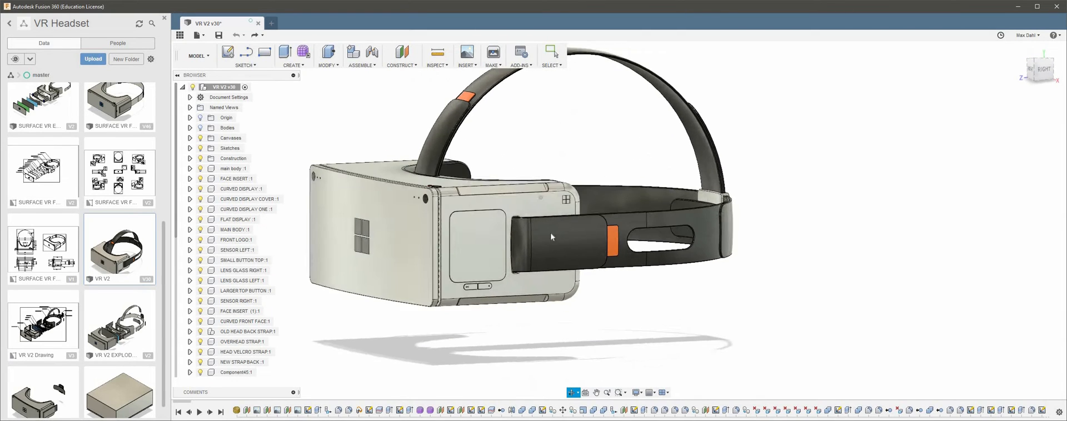
{"action": "left_click_drag", "start_coordinate": [551, 236], "coordinate": [723, 229]}
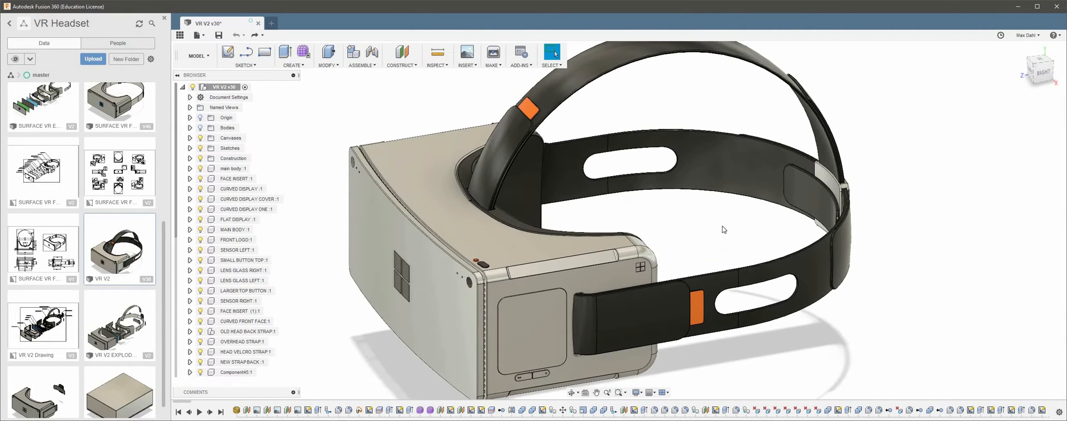
{"action": "mouse_move", "coordinate": [734, 224]}
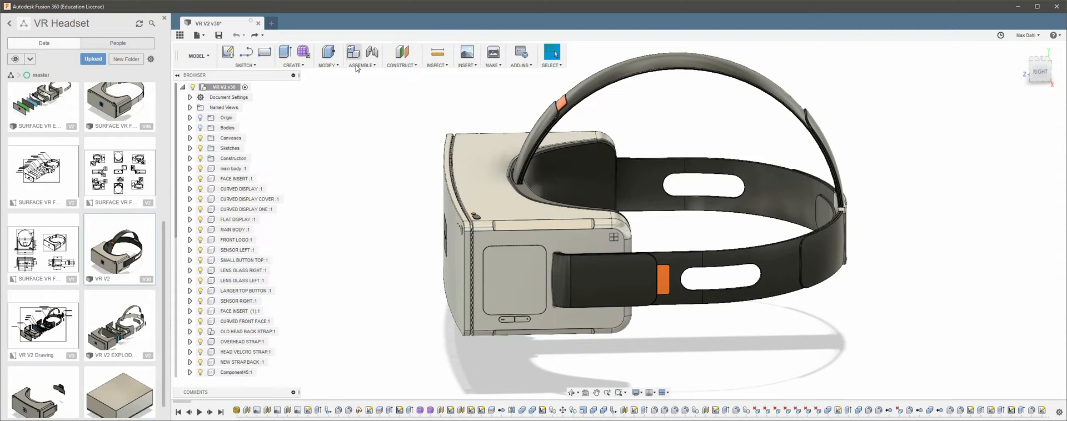
Step: Select FACE INSERT, CURVED DISPLAY ONE and the next browser component, then orbit to a side-on view
{"action": "left_click", "coordinate": [361, 55]}
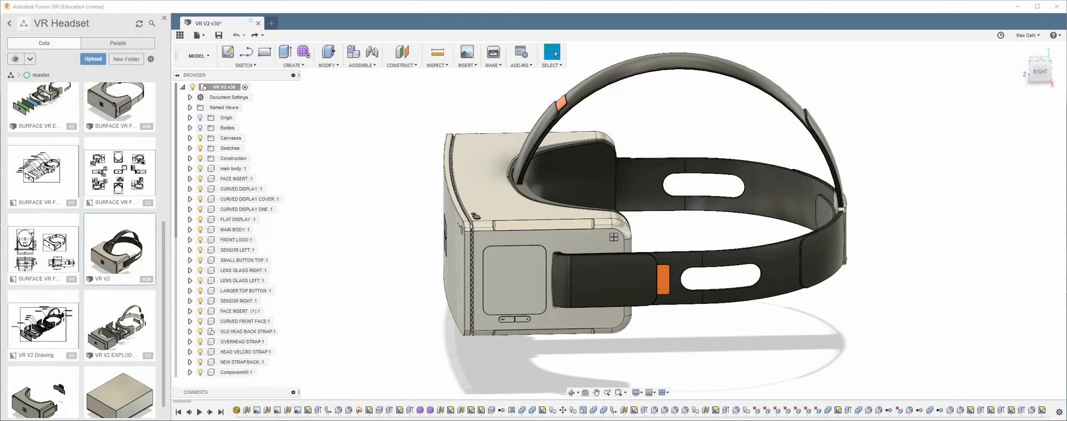
{"action": "mouse_move", "coordinate": [259, 220]}
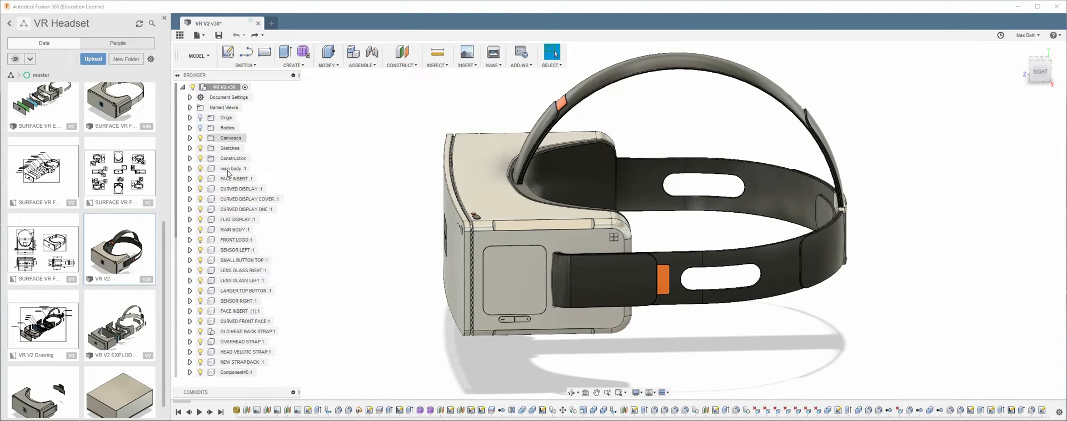
{"action": "left_click", "coordinate": [238, 179]}
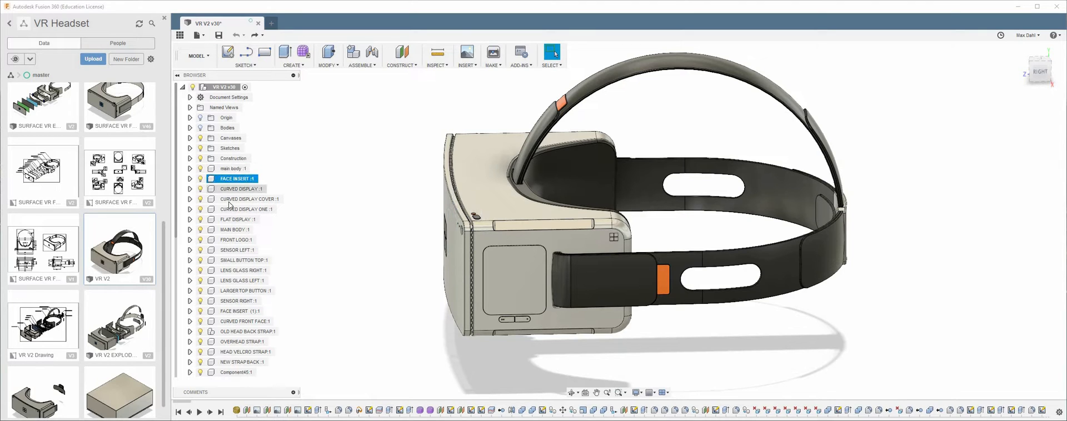
{"action": "left_click", "coordinate": [248, 209]}
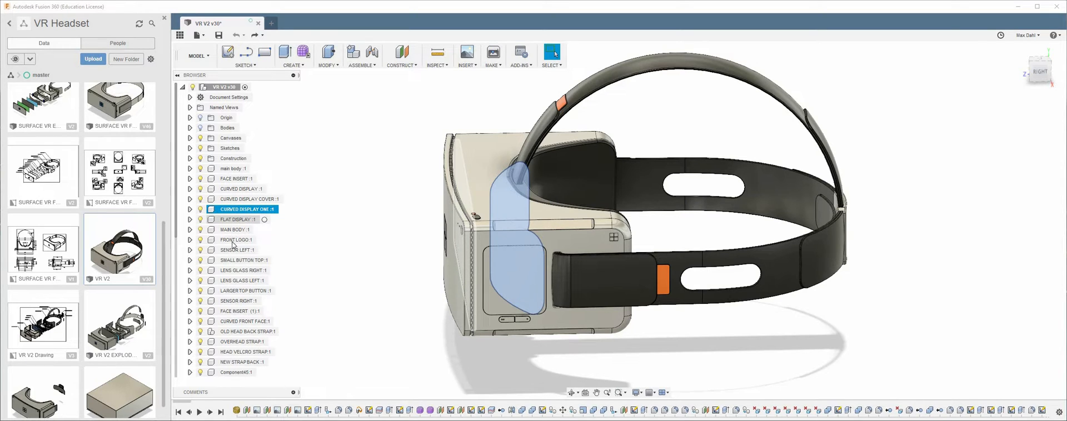
{"action": "left_click", "coordinate": [236, 240]}
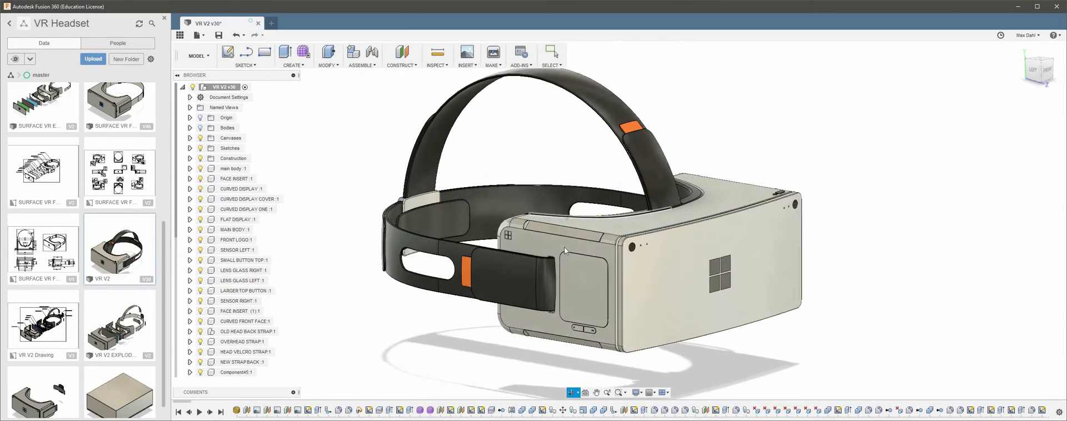
{"action": "left_click_drag", "start_coordinate": [565, 250], "coordinate": [465, 134]}
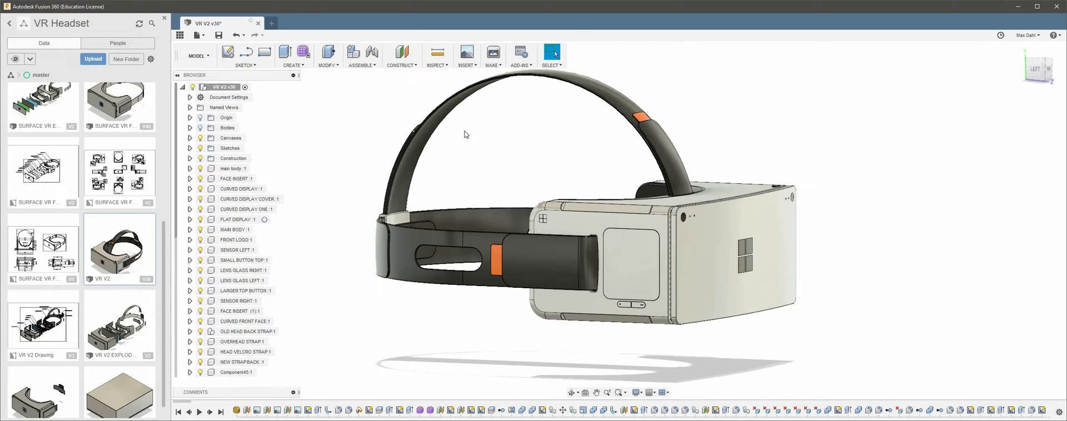
{"action": "mouse_move", "coordinate": [460, 134]}
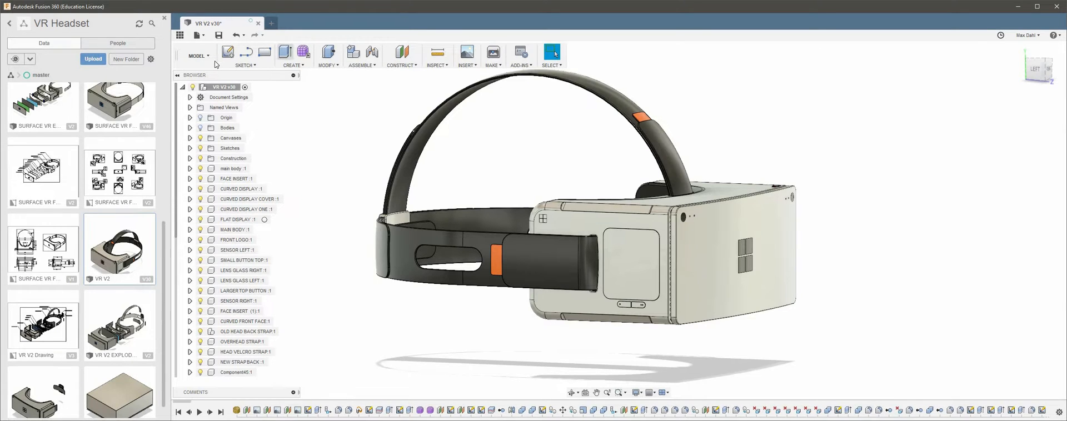
Step: Export the design via File > Export as an IGES file saved to the computer
{"action": "left_click", "coordinate": [198, 34]}
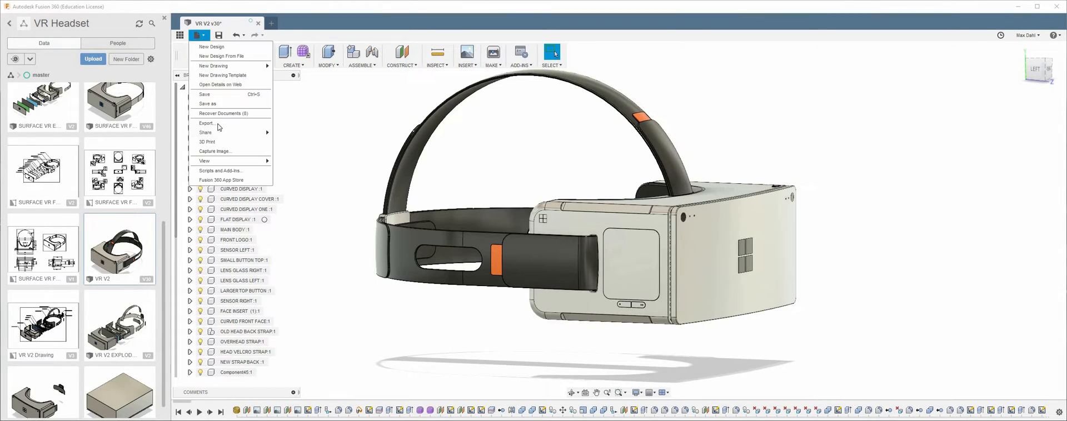
{"action": "left_click", "coordinate": [207, 124]}
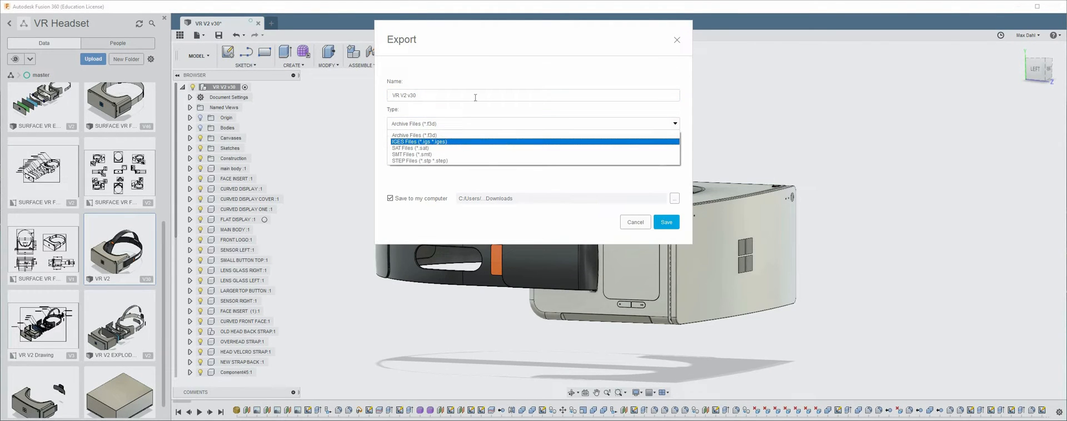
{"action": "left_click", "coordinate": [419, 142]}
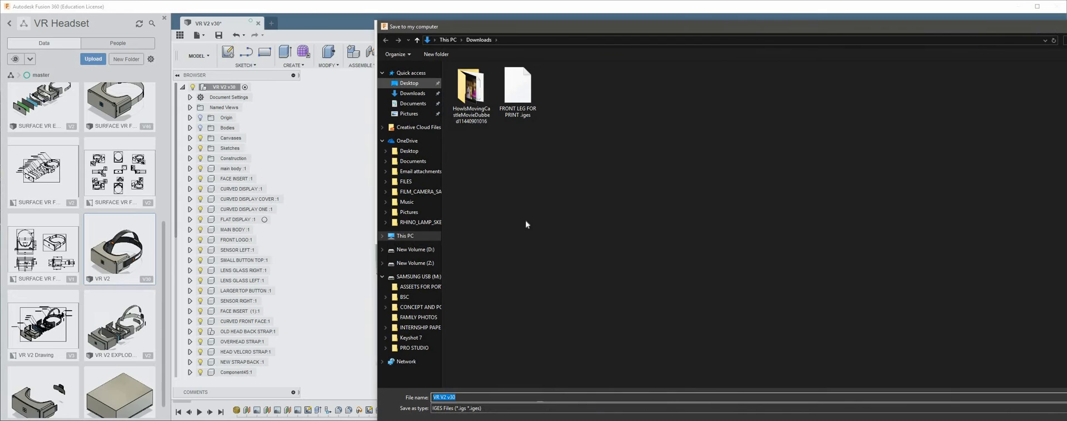
{"action": "left_click", "coordinate": [409, 82]}
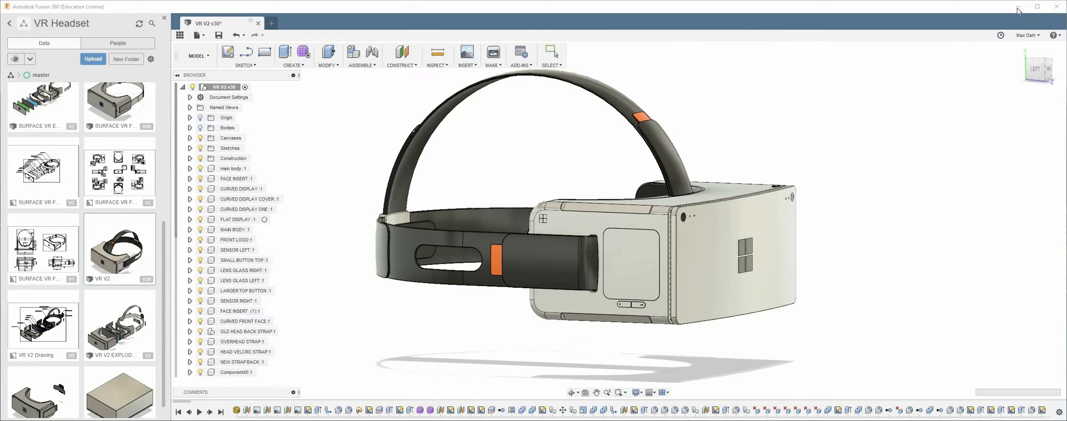
{"action": "mouse_move", "coordinate": [1018, 8]}
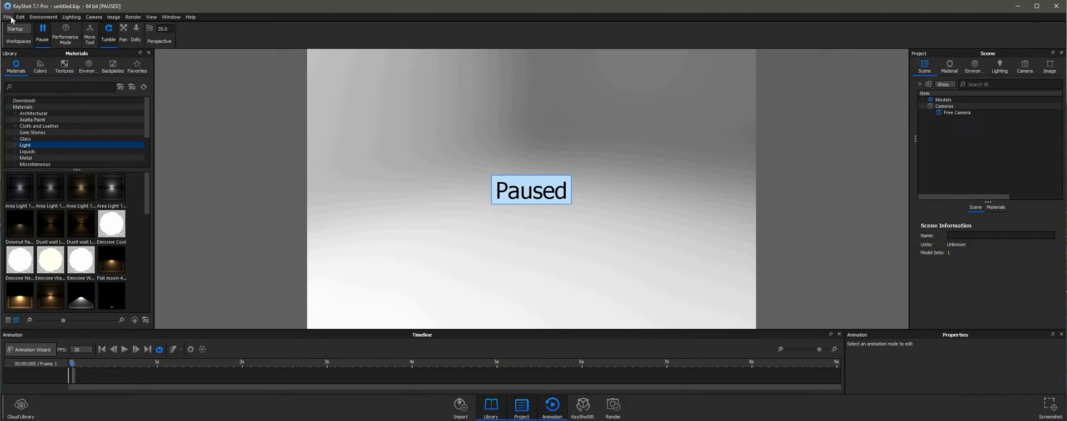
Step: Resume the paused real-time render and start a File > Import
{"action": "left_click", "coordinate": [8, 17]}
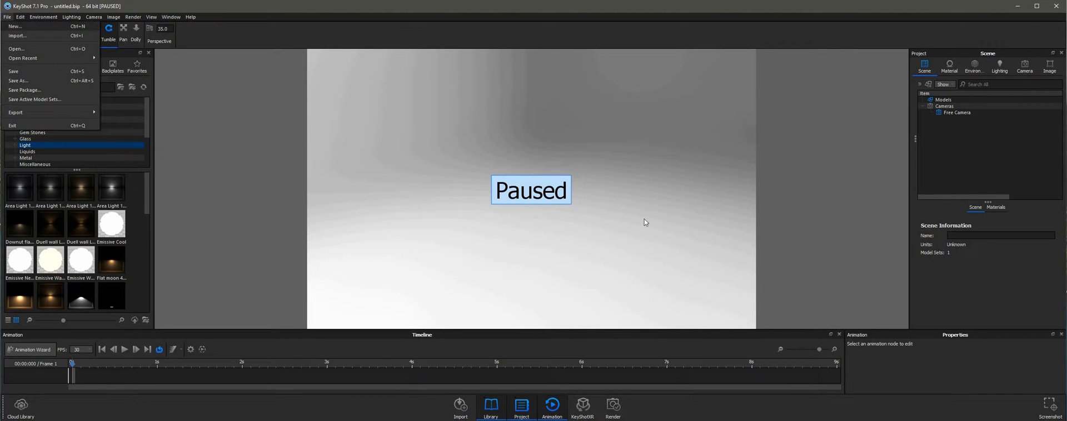
{"action": "left_click", "coordinate": [133, 17]}
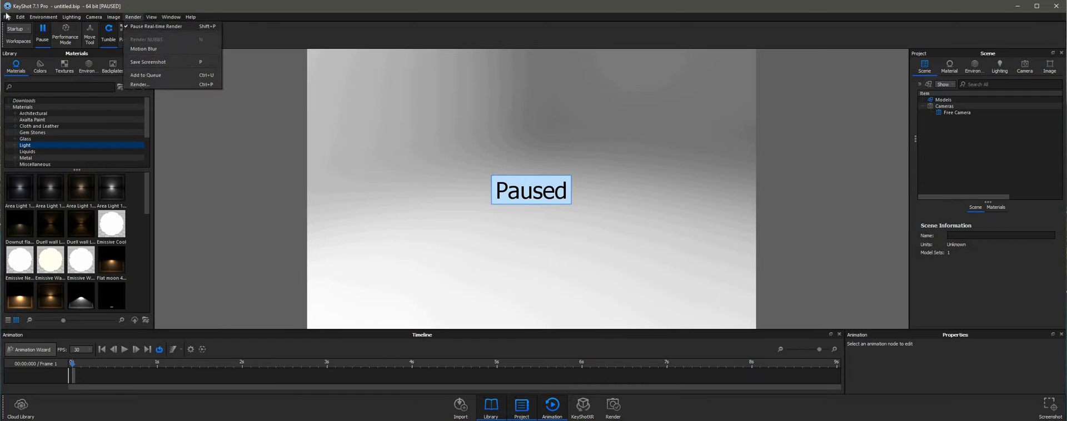
{"action": "left_click", "coordinate": [7, 16]}
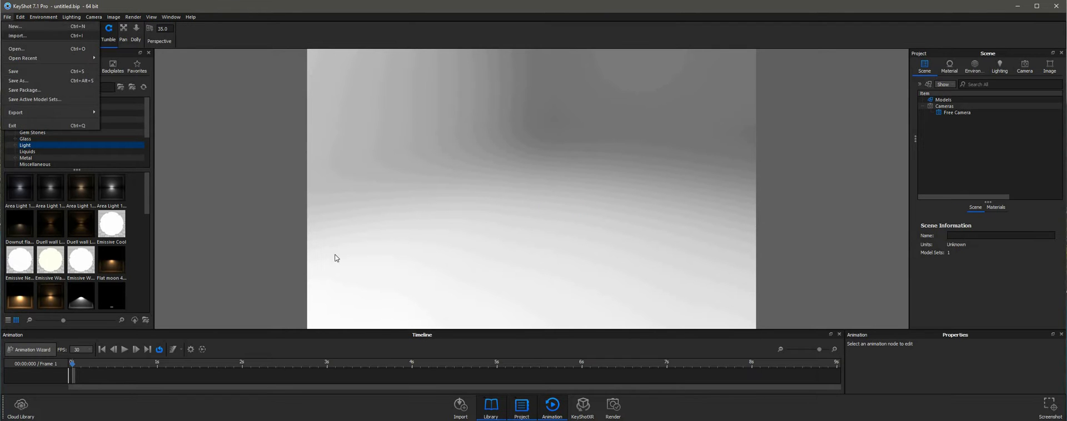
{"action": "left_click", "coordinate": [16, 36]}
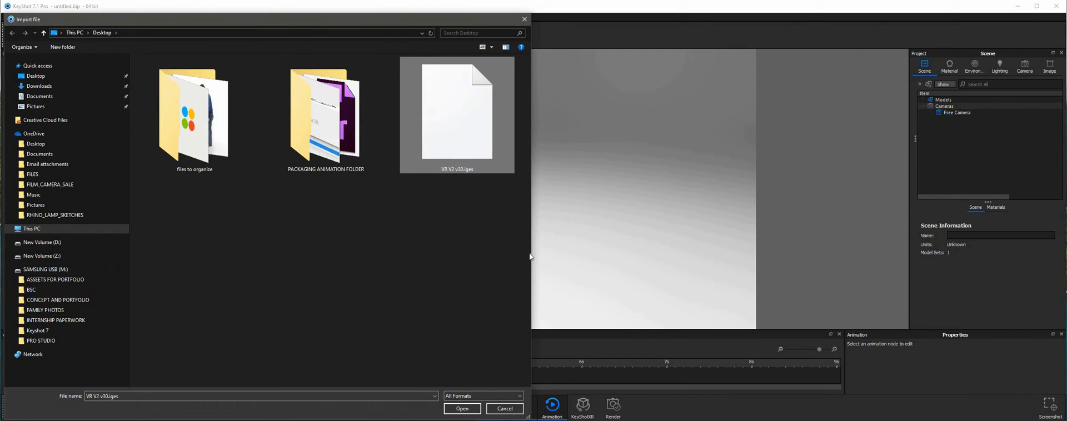
Step: Choose VR V2 v30.iges in the file picker to reach the KeyShot Import dialog
{"action": "left_click", "coordinate": [462, 409]}
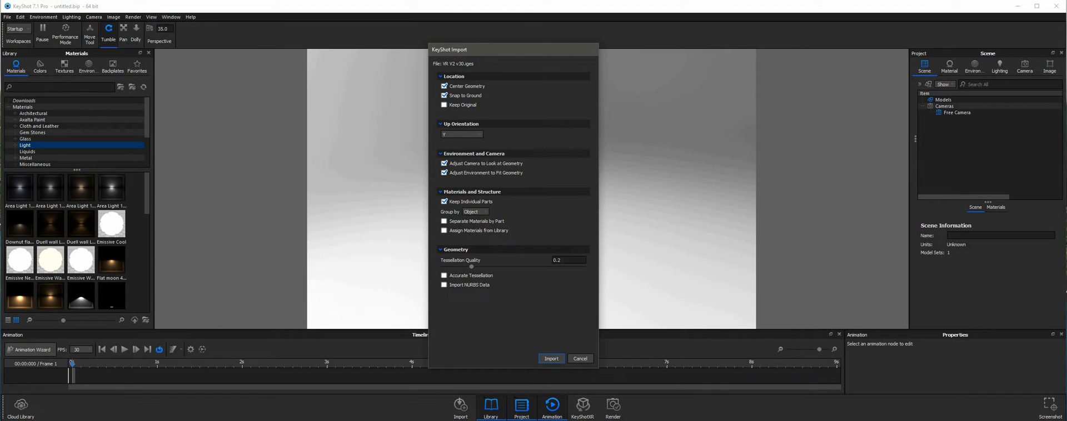
{"action": "mouse_move", "coordinate": [590, 264]}
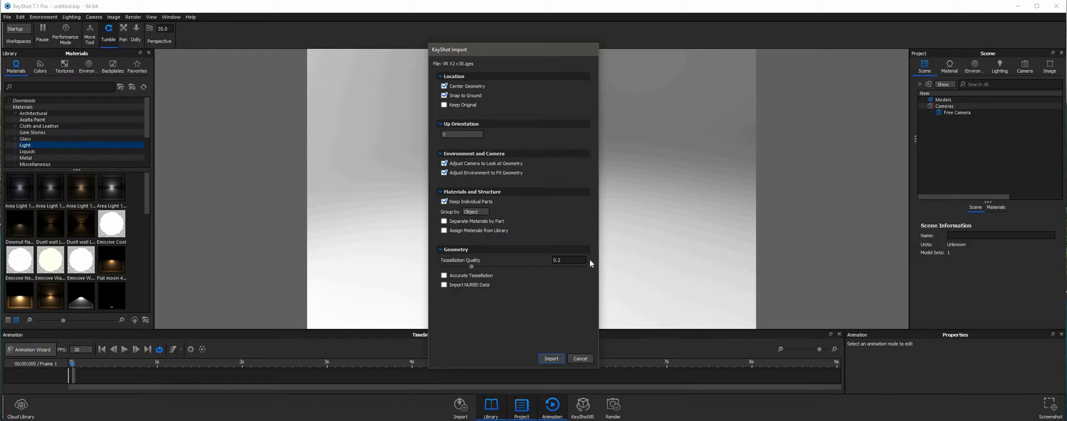
{"action": "mouse_move", "coordinate": [535, 272]}
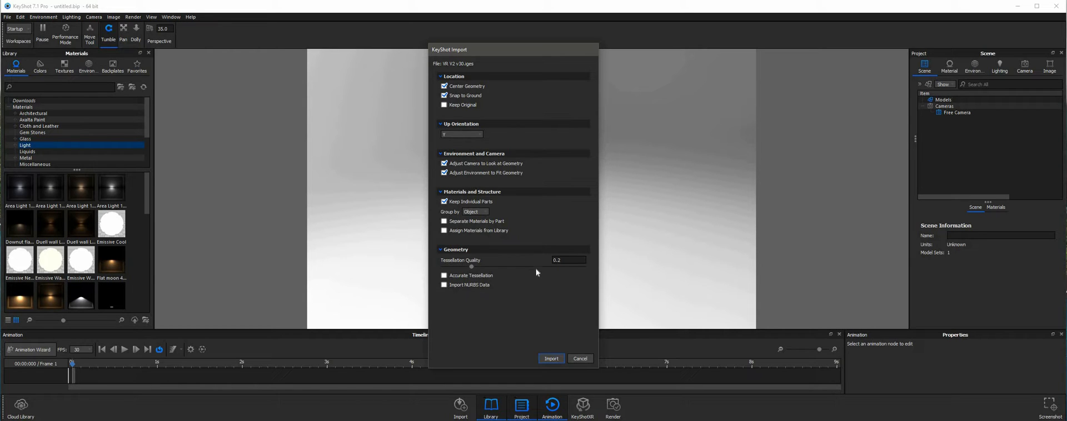
{"action": "mouse_move", "coordinate": [539, 295]}
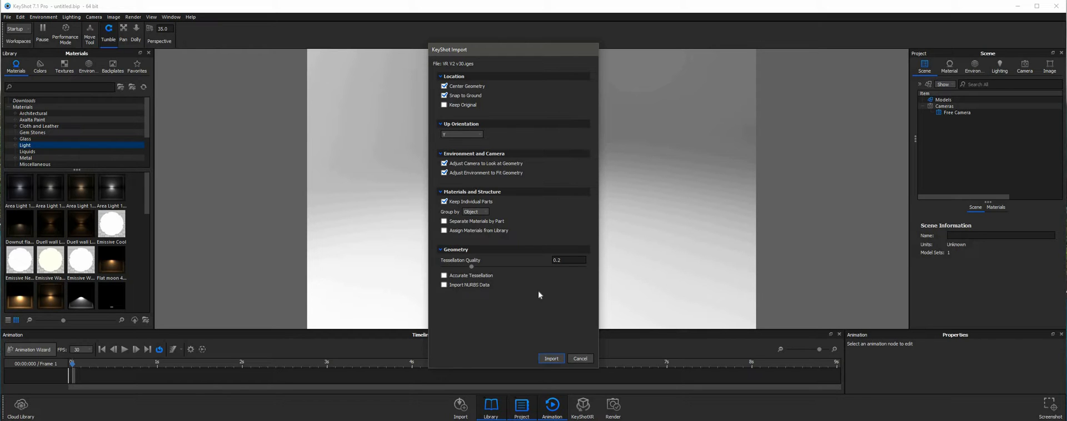
{"action": "mouse_move", "coordinate": [558, 362]}
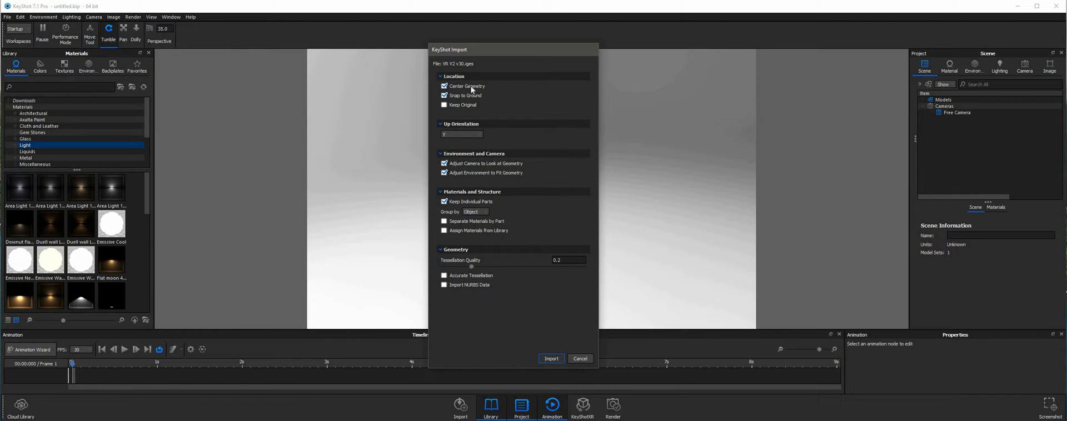
{"action": "mouse_move", "coordinate": [551, 358]}
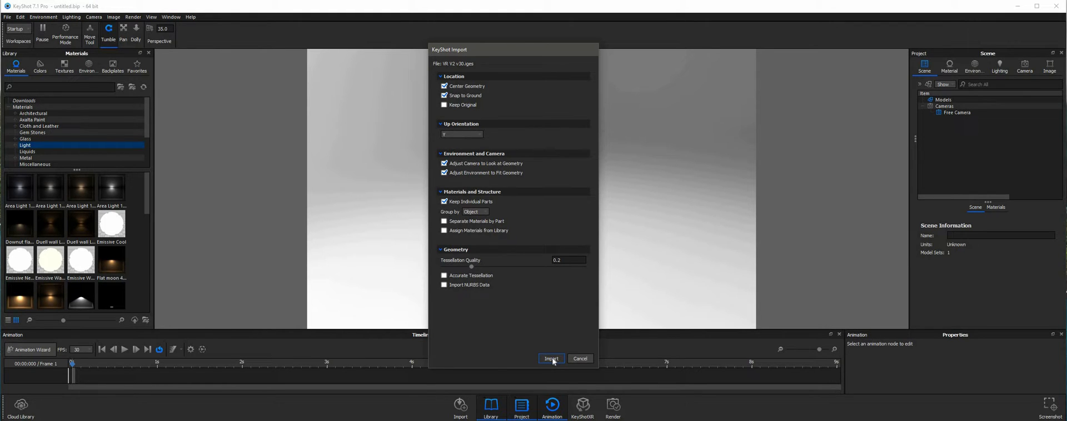
Step: Import the headset with default settings and expand Models > VR V2 v30 in the Scene tree
{"action": "left_click", "coordinate": [551, 359]}
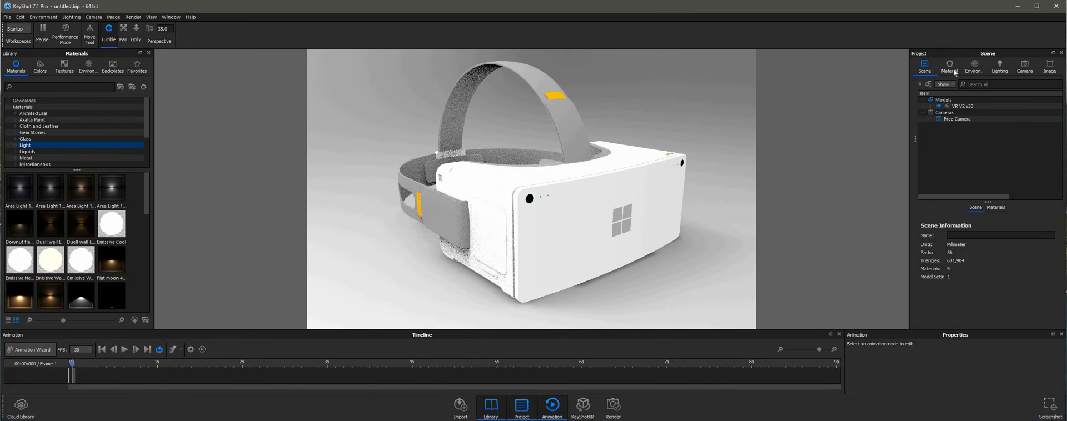
{"action": "left_click", "coordinate": [923, 68]}
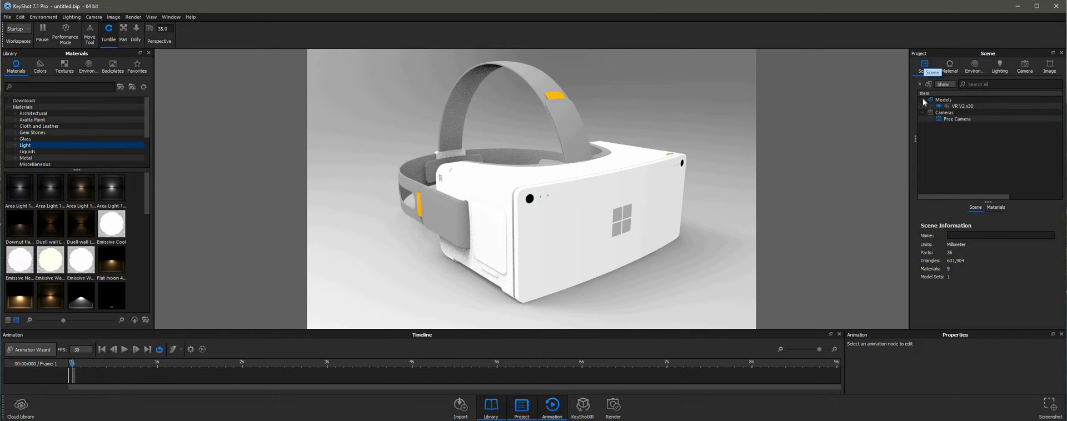
{"action": "left_click", "coordinate": [932, 105]}
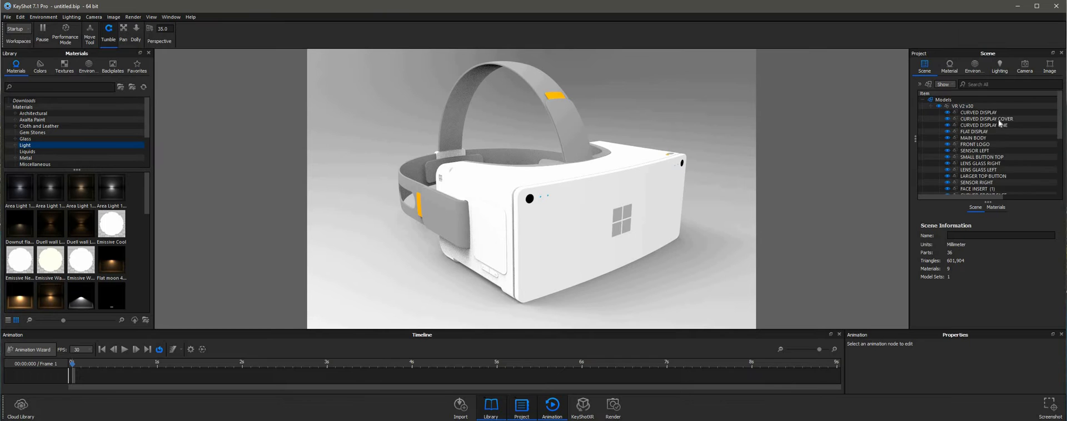
{"action": "left_click", "coordinate": [983, 125]}
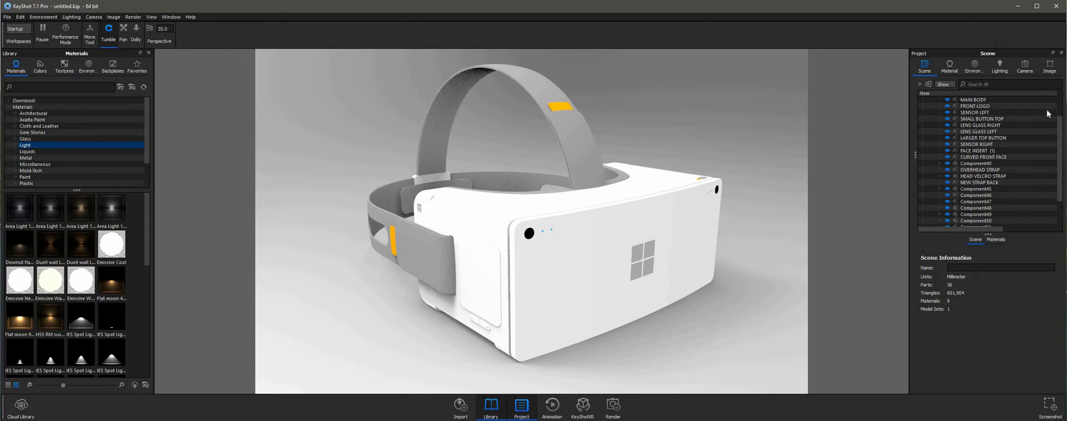
Step: Set the camera focal length to 55 mm and apply the 3 Panels Straight 4K studio environment
{"action": "left_click", "coordinate": [1023, 66]}
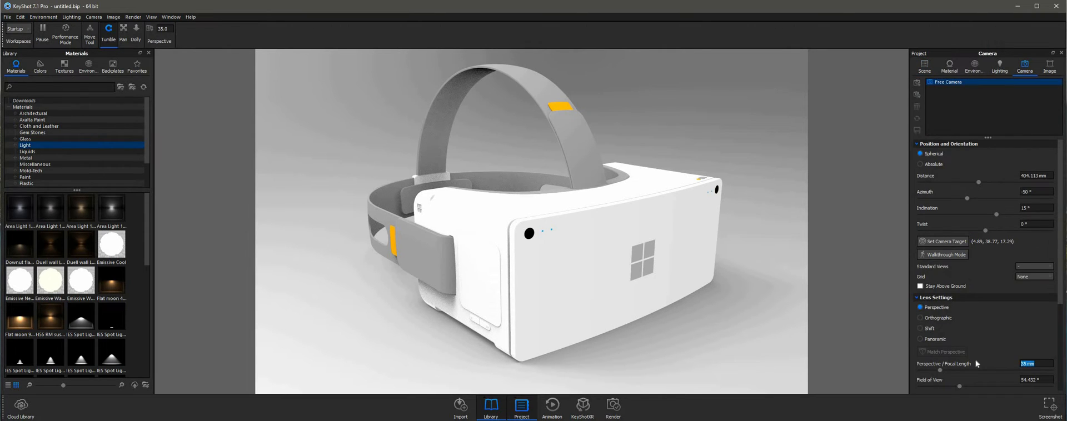
{"action": "left_click", "coordinate": [1029, 364]}
{"action": "type", "text": "55"}
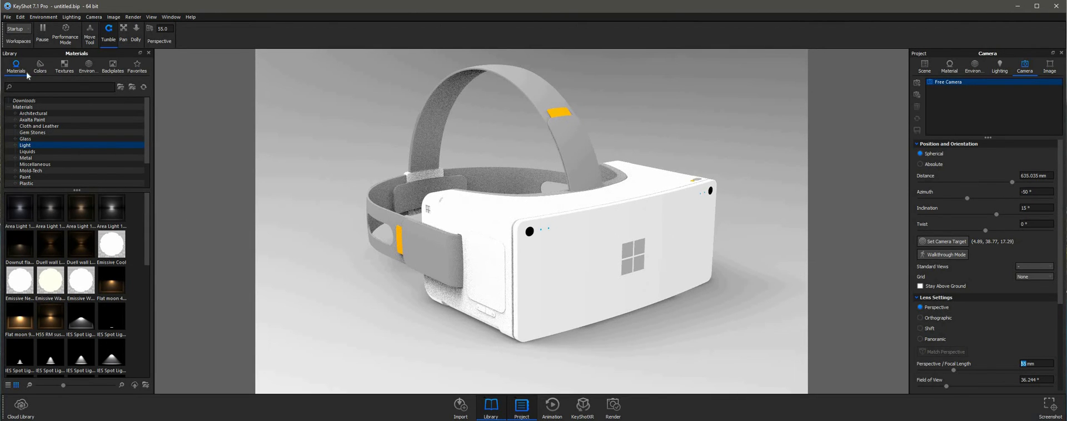
{"action": "left_click", "coordinate": [87, 66]}
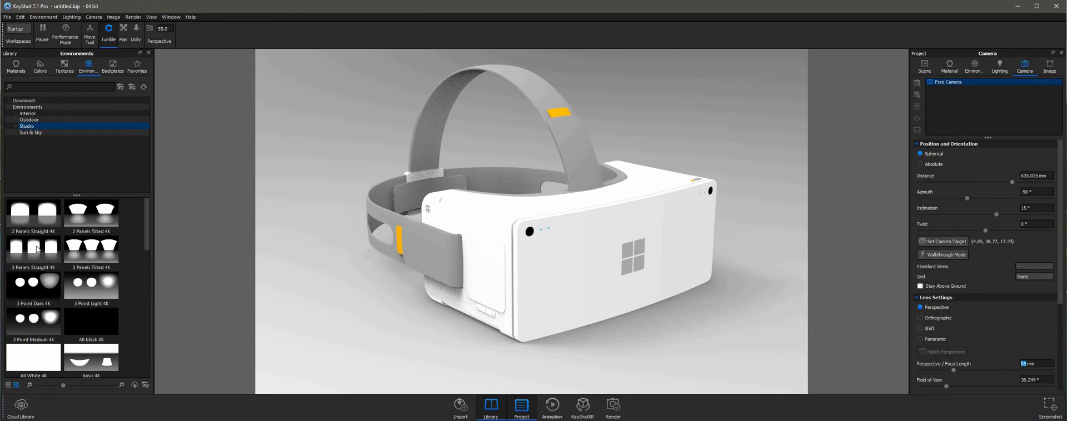
{"action": "left_click", "coordinate": [32, 247]}
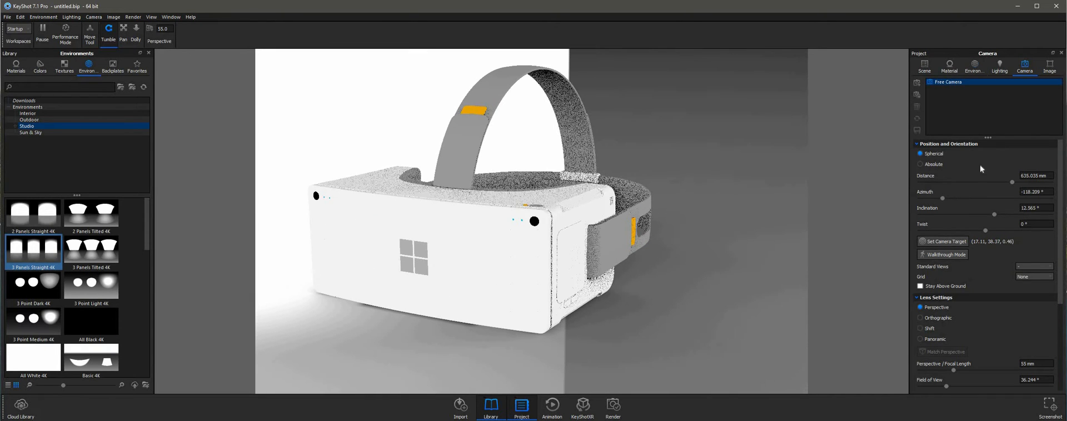
Step: Set the environment Background to a plain white Color
{"action": "left_click", "coordinate": [973, 65]}
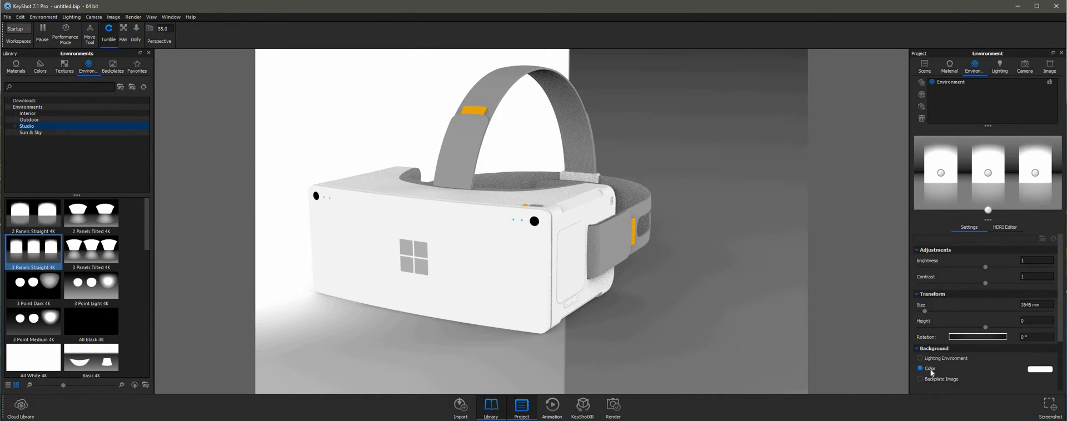
{"action": "left_click", "coordinate": [1039, 369]}
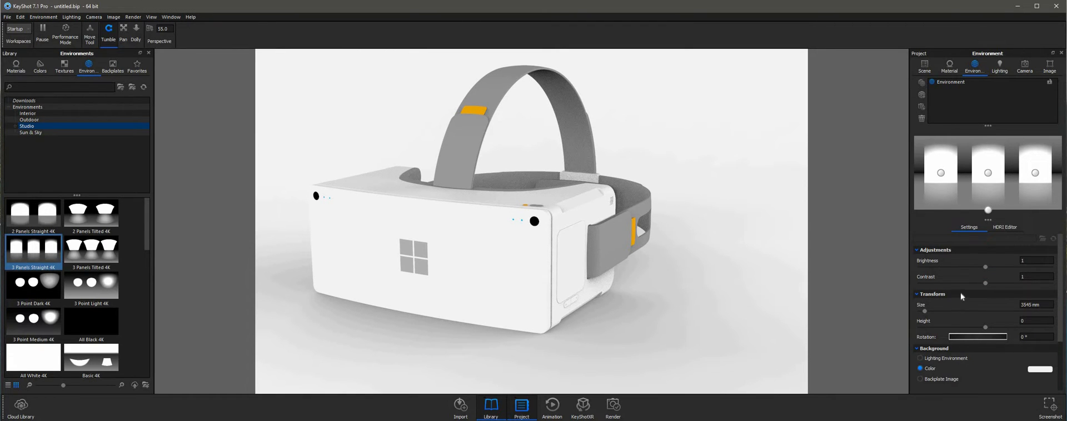
{"action": "mouse_move", "coordinate": [911, 233]}
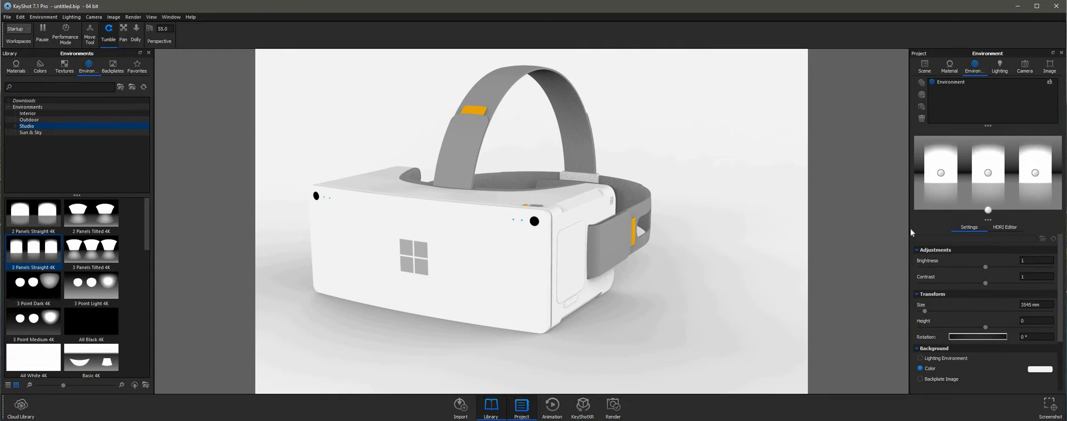
{"action": "mouse_move", "coordinate": [1002, 259]}
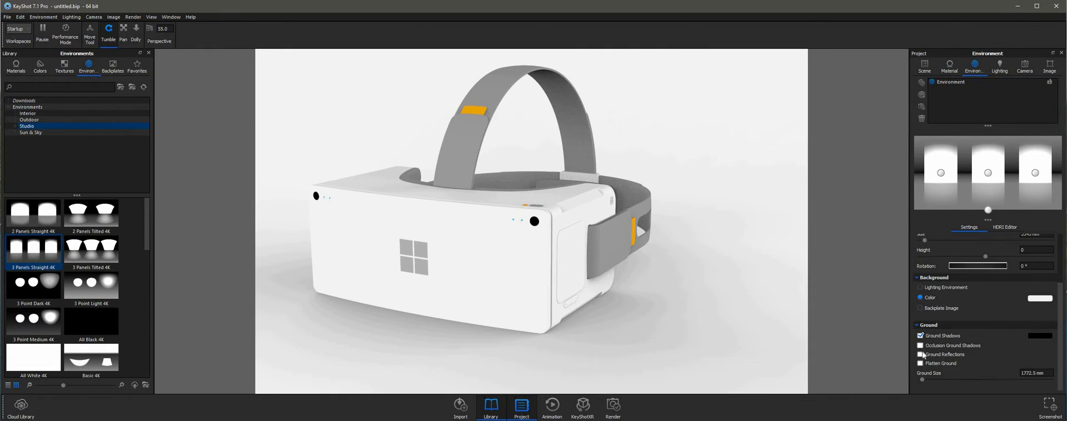
Step: Adjust ground reflections, set a pale grey shadow colour, raise the model with Move Model, and orbit to its other side
{"action": "left_click", "coordinate": [920, 354]}
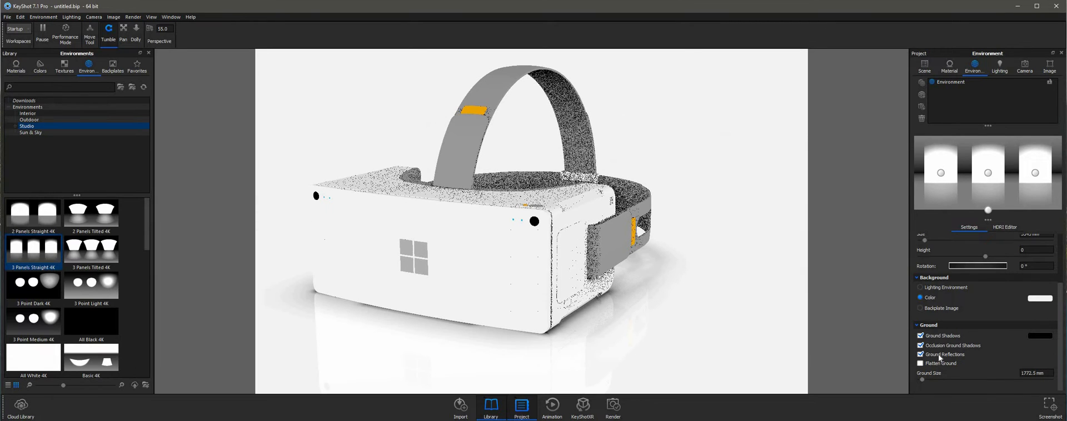
{"action": "left_click", "coordinate": [1039, 336]}
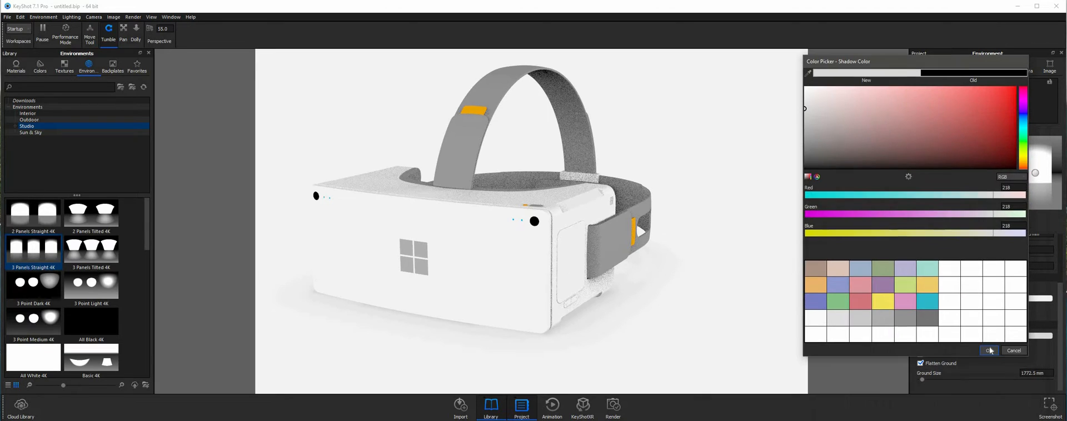
{"action": "left_click", "coordinate": [989, 350]}
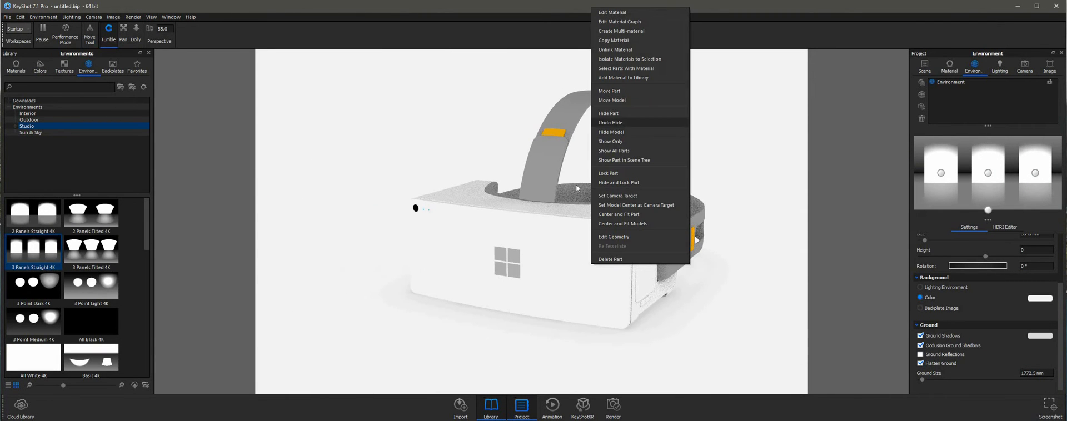
{"action": "left_click", "coordinate": [610, 90]}
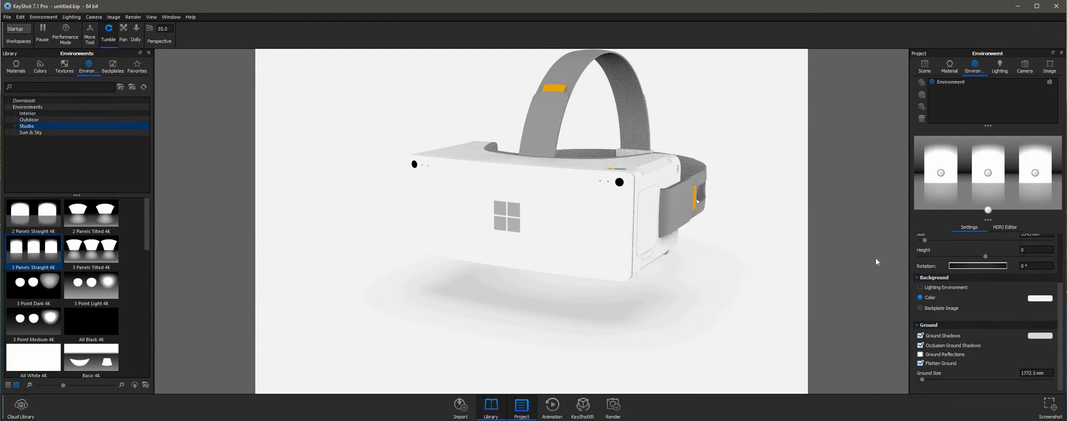
{"action": "left_click", "coordinate": [1039, 336]}
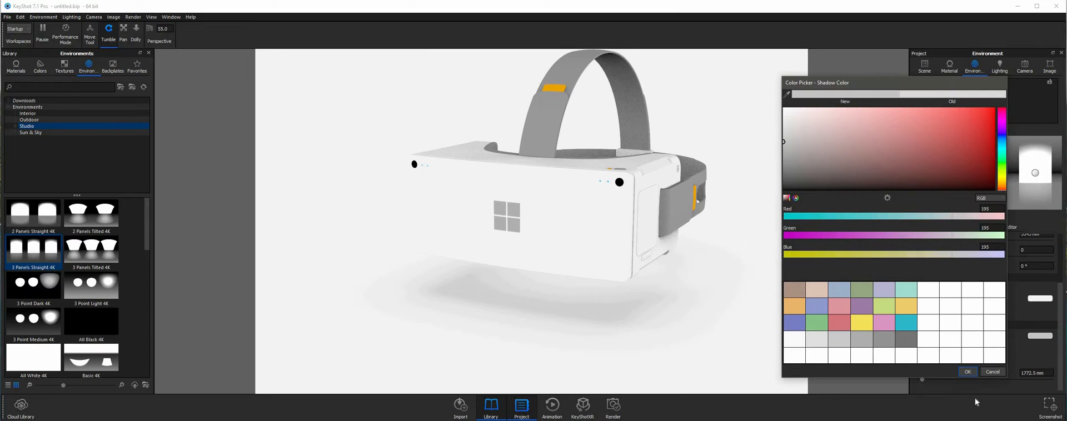
{"action": "left_click", "coordinate": [967, 371]}
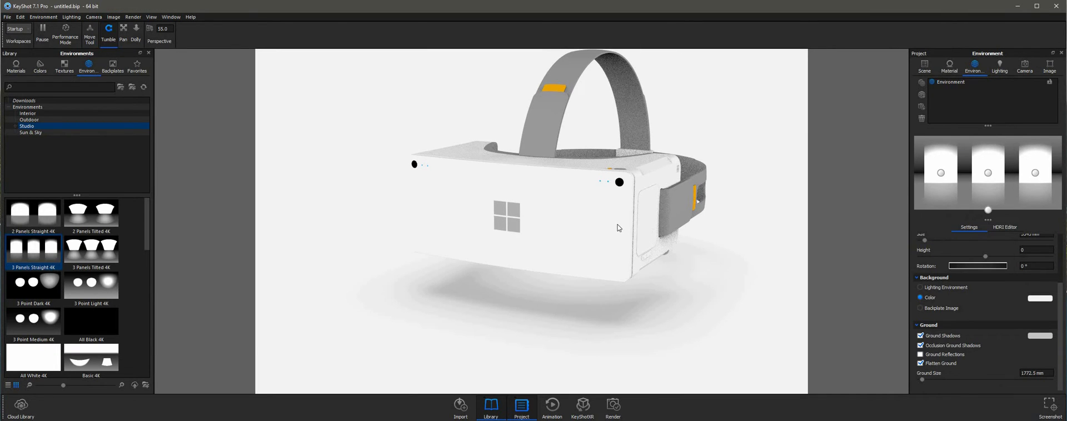
{"action": "left_click_drag", "start_coordinate": [613, 228], "coordinate": [581, 204]}
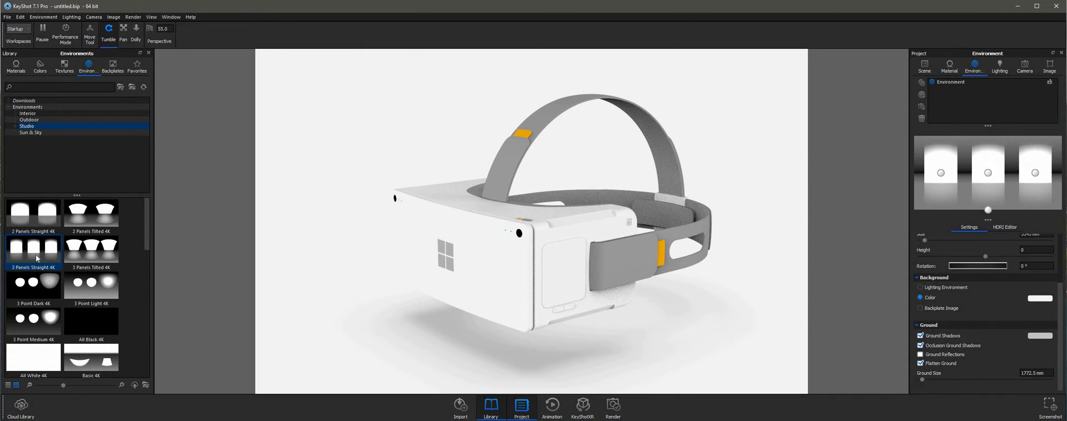
Step: Browse Library > Materials > Metal and bring up options on the headset body for an aluminium material
{"action": "left_click", "coordinate": [15, 65]}
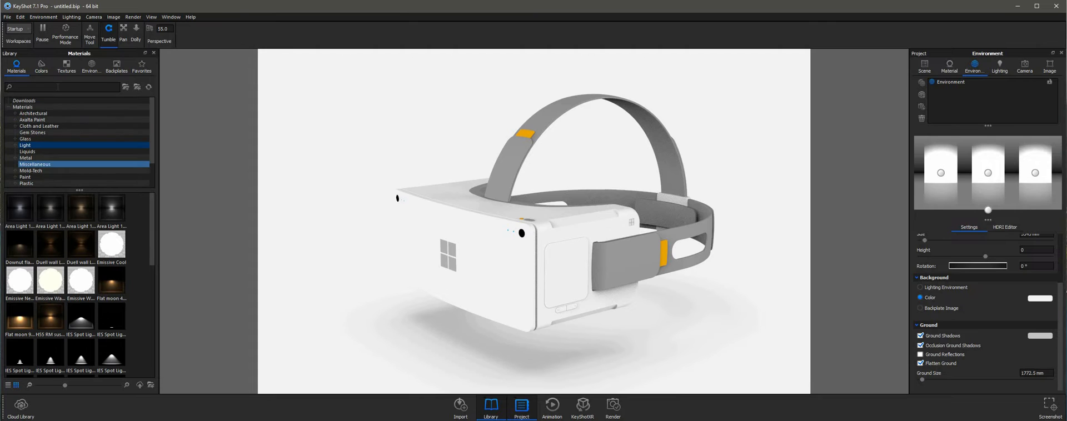
{"action": "left_click", "coordinate": [36, 171]}
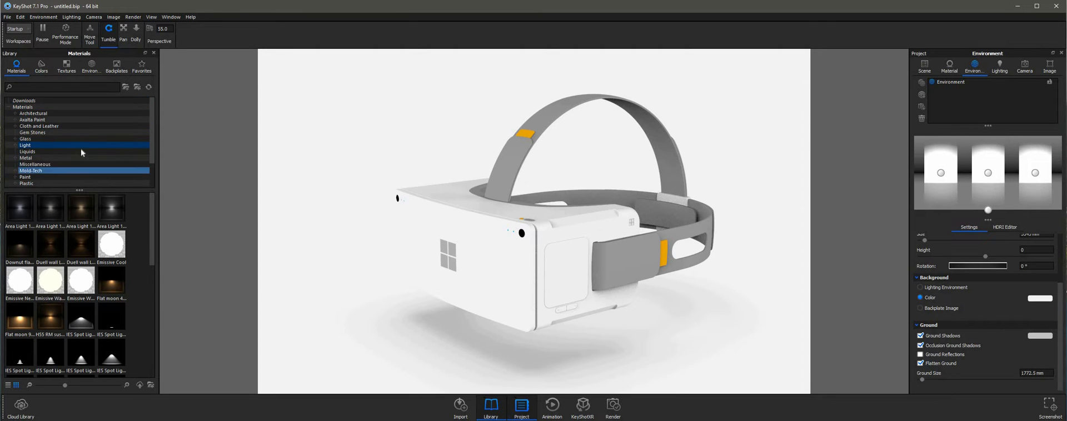
{"action": "left_click", "coordinate": [25, 158]}
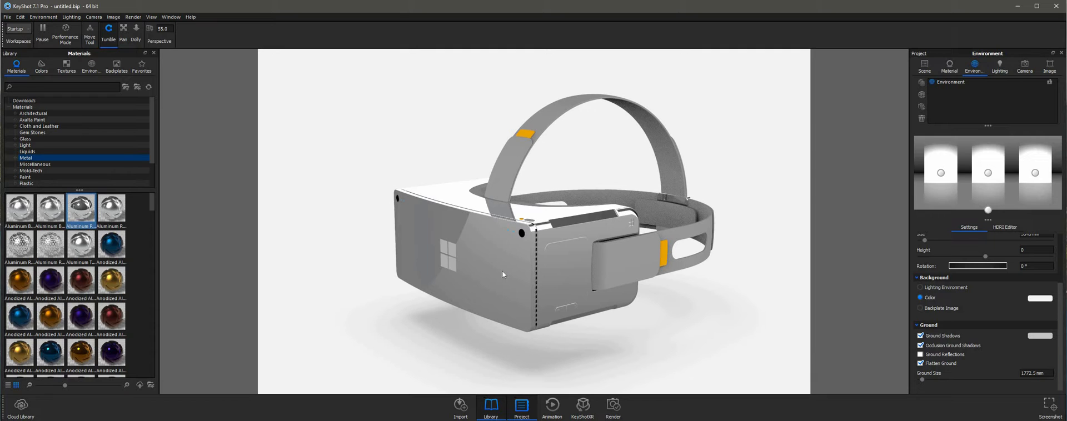
{"action": "right_click", "coordinate": [502, 274]}
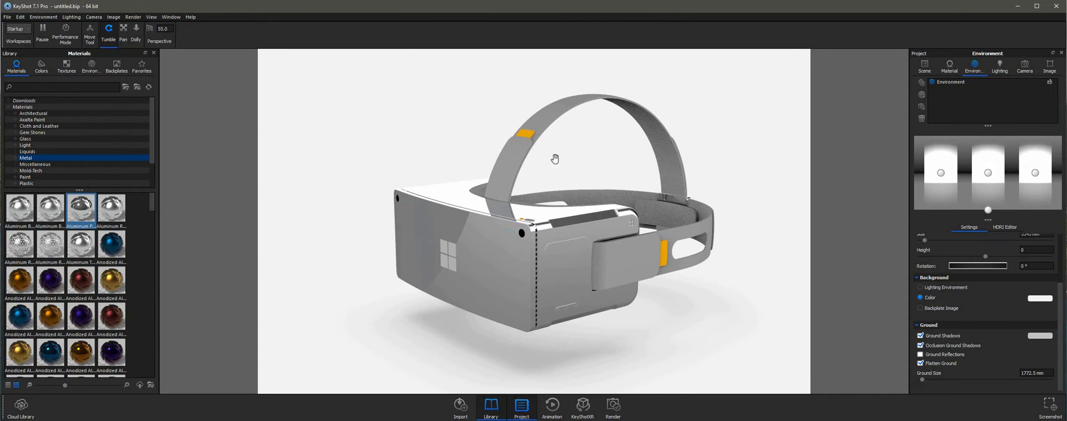
Step: Raise the body aluminium's roughness to about 0.04 for a satin finish and orbit to check it
{"action": "left_click", "coordinate": [948, 66]}
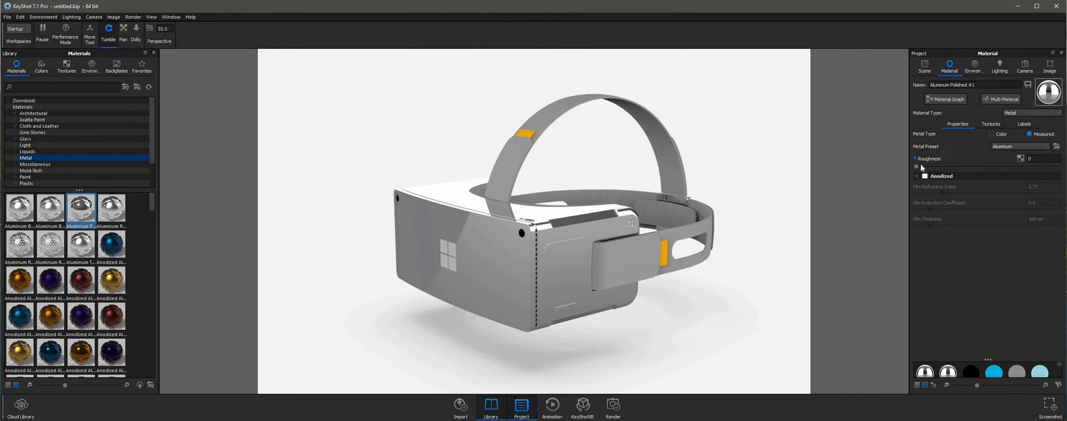
{"action": "left_click_drag", "start_coordinate": [914, 167], "coordinate": [925, 167]}
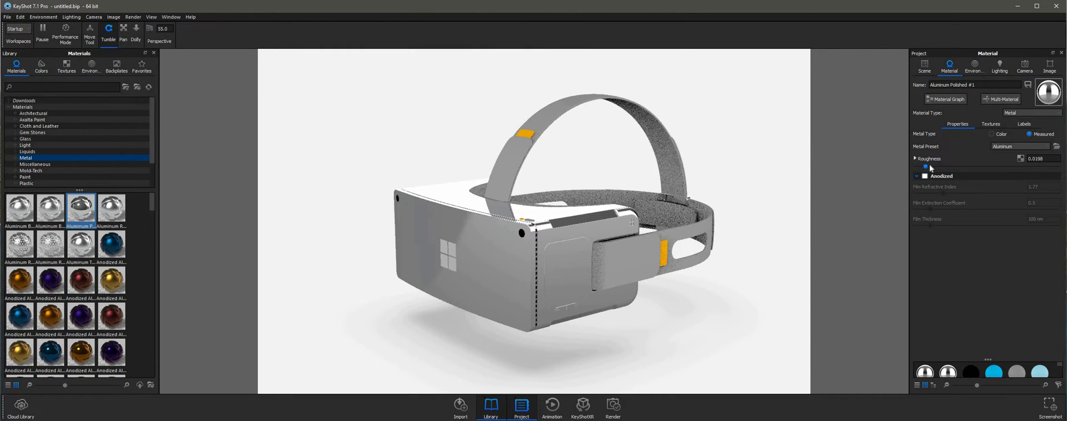
{"action": "left_click_drag", "start_coordinate": [925, 167], "coordinate": [938, 167]}
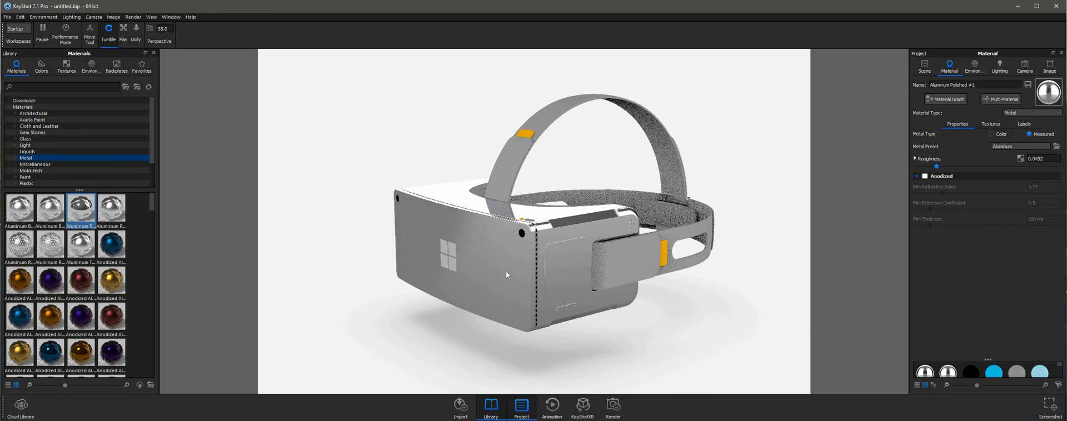
{"action": "left_click_drag", "start_coordinate": [506, 274], "coordinate": [490, 247]}
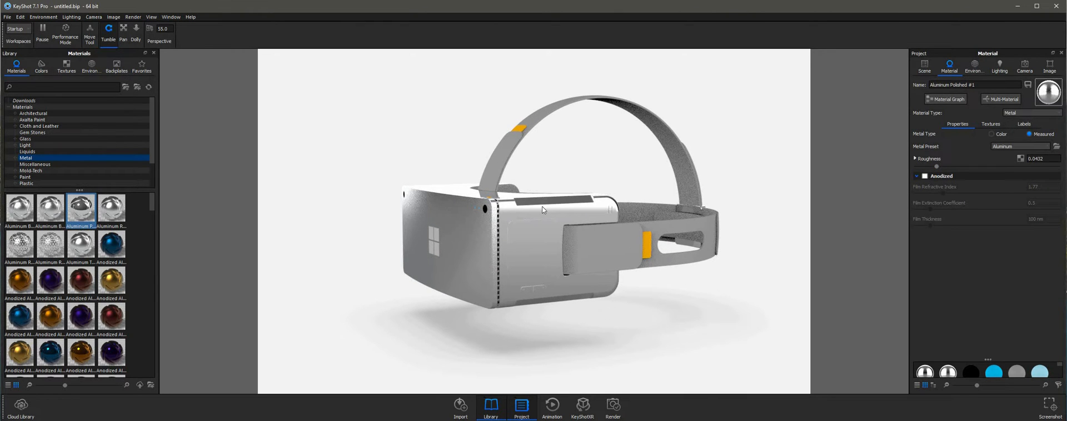
{"action": "left_click_drag", "start_coordinate": [544, 210], "coordinate": [464, 264]}
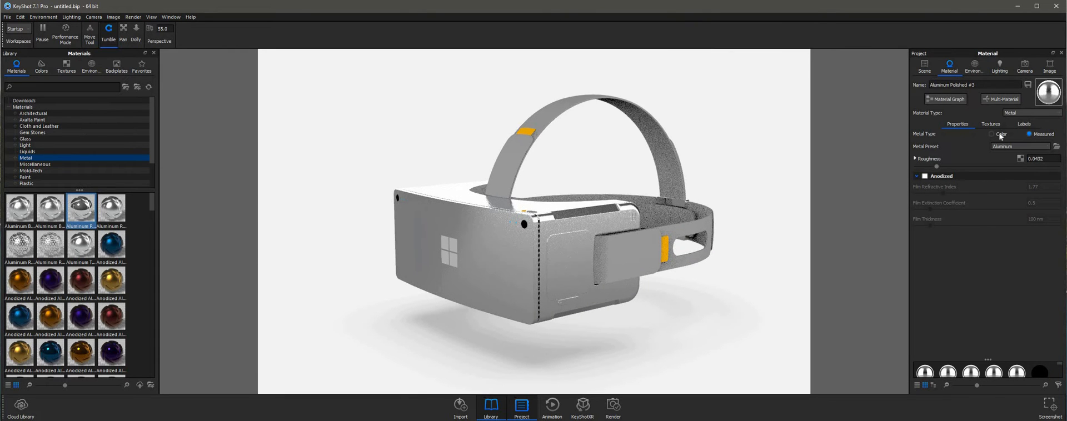
Step: Set the aluminium's Metal Type to Color with a plain light grey swatch
{"action": "left_click", "coordinate": [999, 135]}
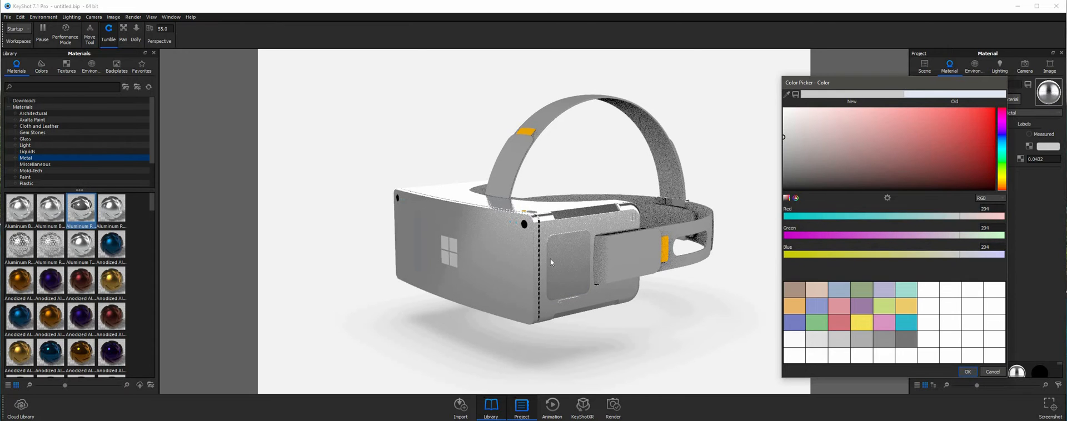
{"action": "right_click", "coordinate": [551, 262]}
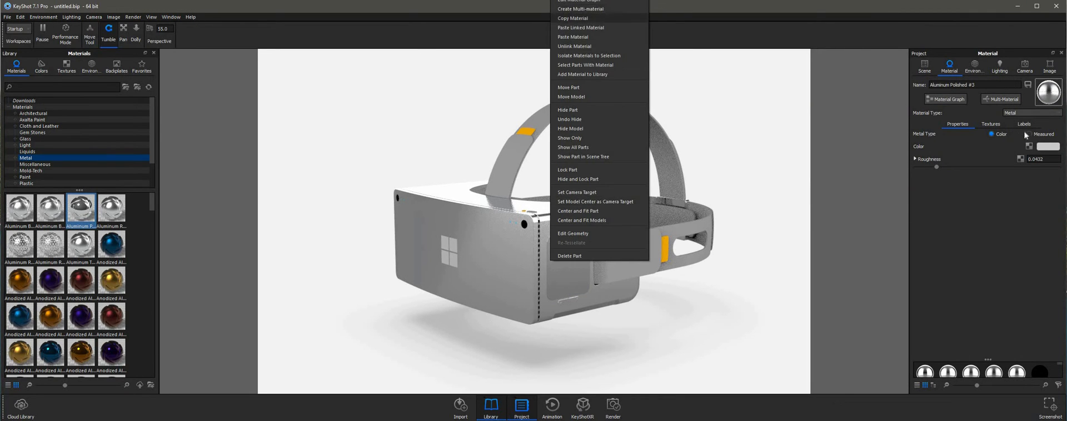
{"action": "left_click", "coordinate": [507, 261]}
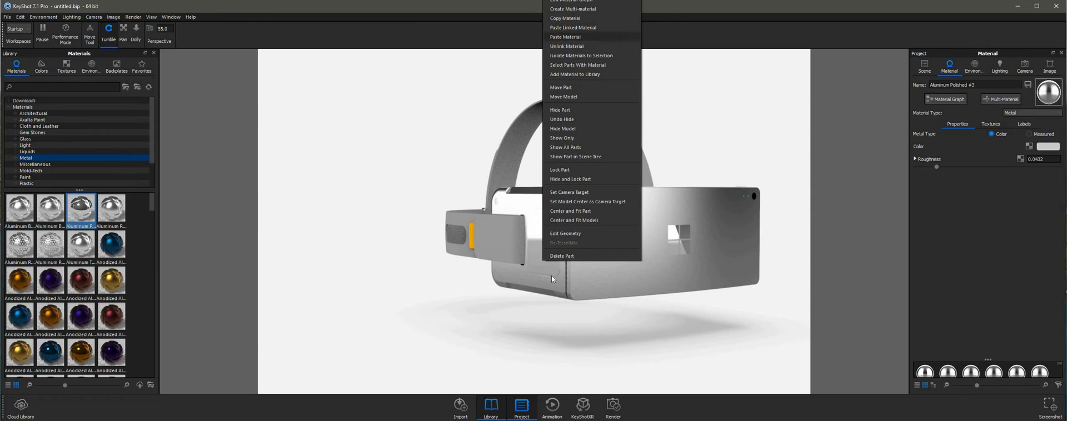
{"action": "left_click", "coordinate": [633, 282]}
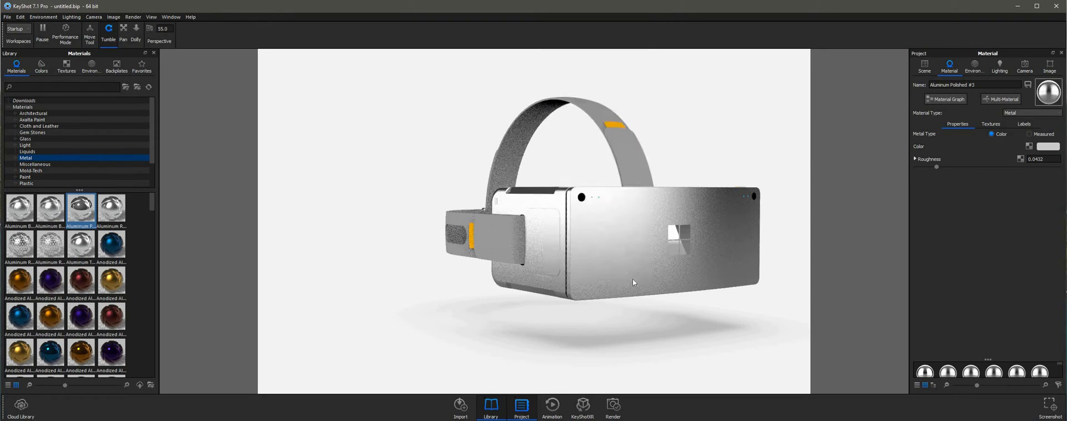
{"action": "left_click_drag", "start_coordinate": [633, 282], "coordinate": [562, 307]}
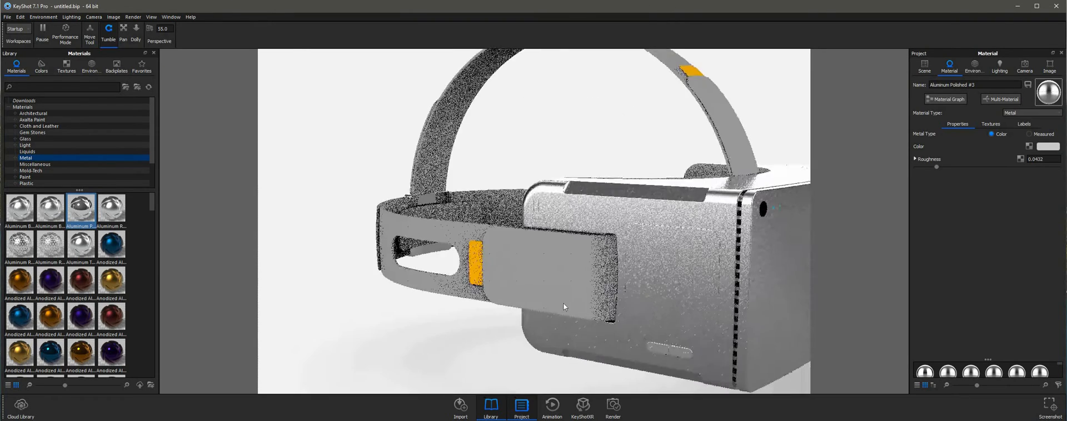
{"action": "right_click", "coordinate": [563, 306]}
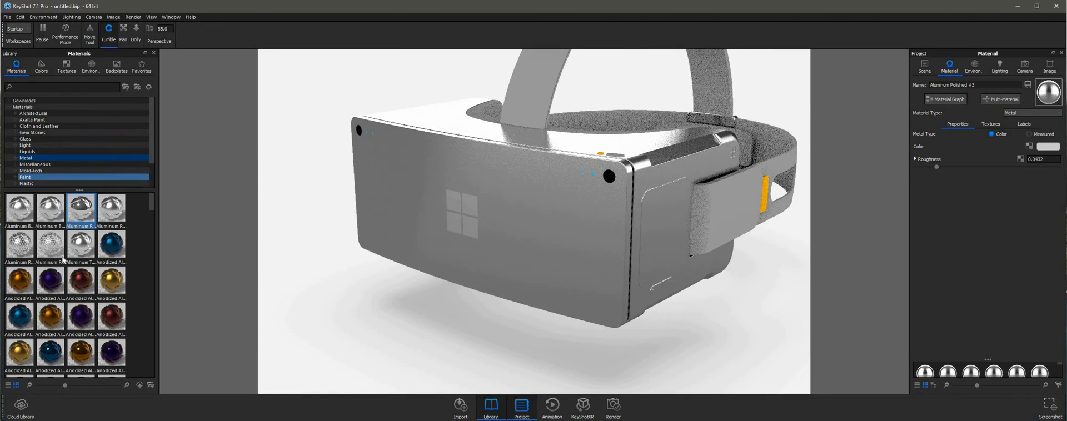
Step: Browse the Paint and Plastic library folders, then filter to woven cloth showing Nylon Weave Black 3mm
{"action": "left_click", "coordinate": [25, 177]}
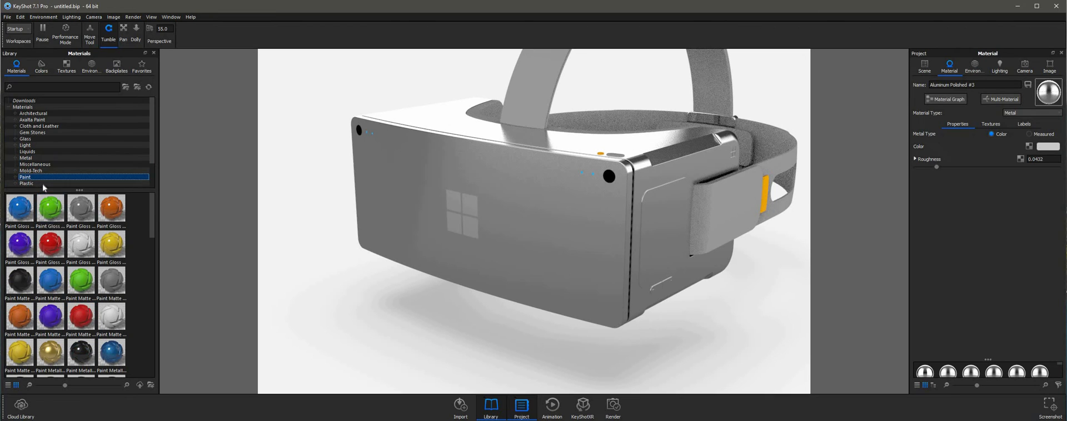
{"action": "left_click", "coordinate": [80, 279]}
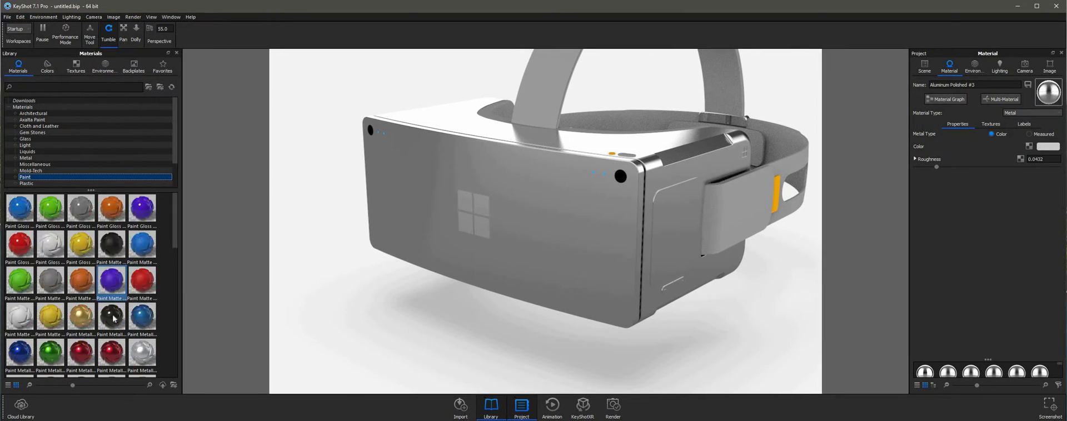
{"action": "left_click", "coordinate": [111, 316]}
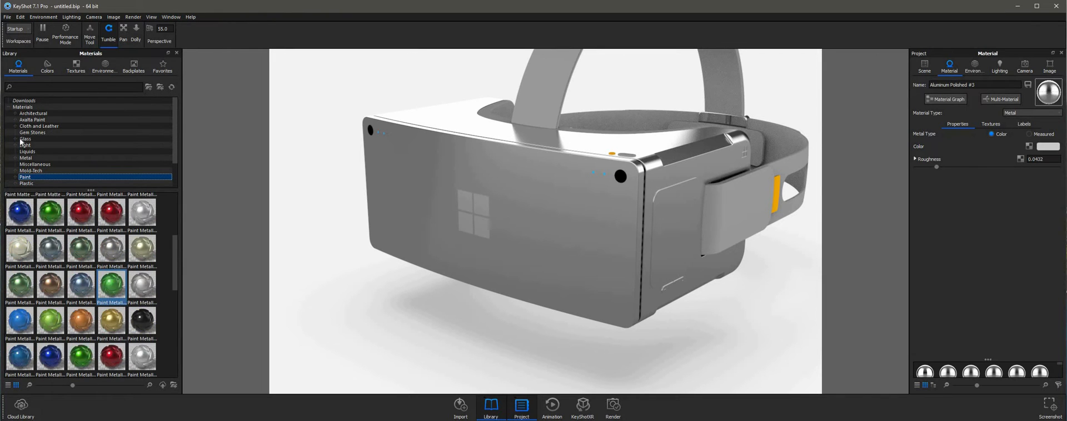
{"action": "left_click", "coordinate": [27, 183]}
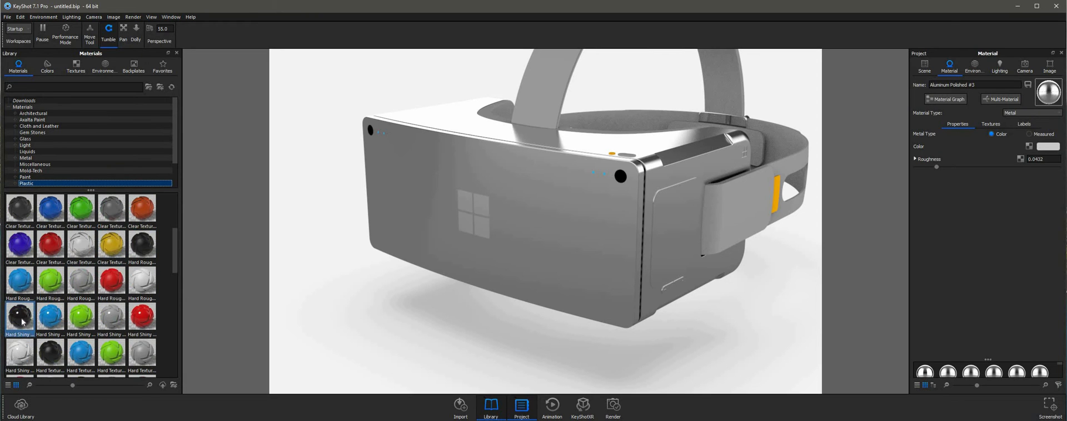
{"action": "mouse_move", "coordinate": [19, 314]}
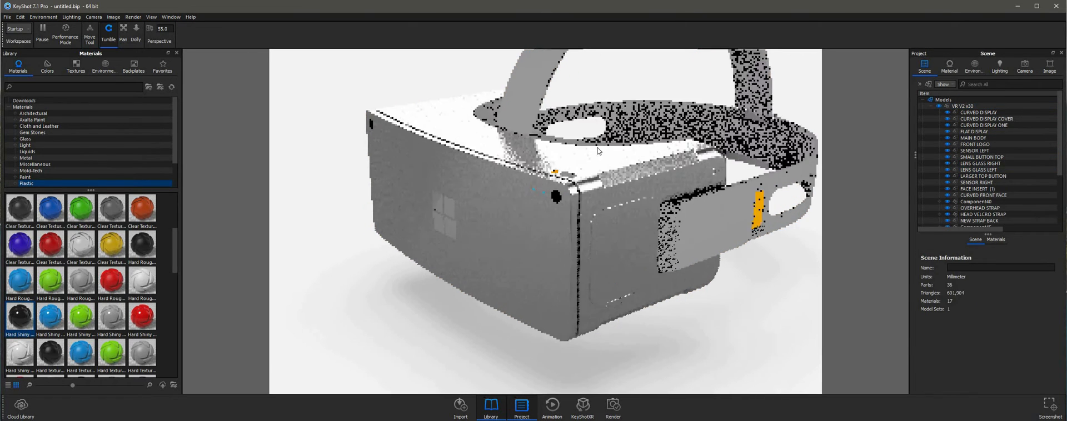
{"action": "right_click", "coordinate": [599, 150]}
{"action": "type", "text": "WEA"}
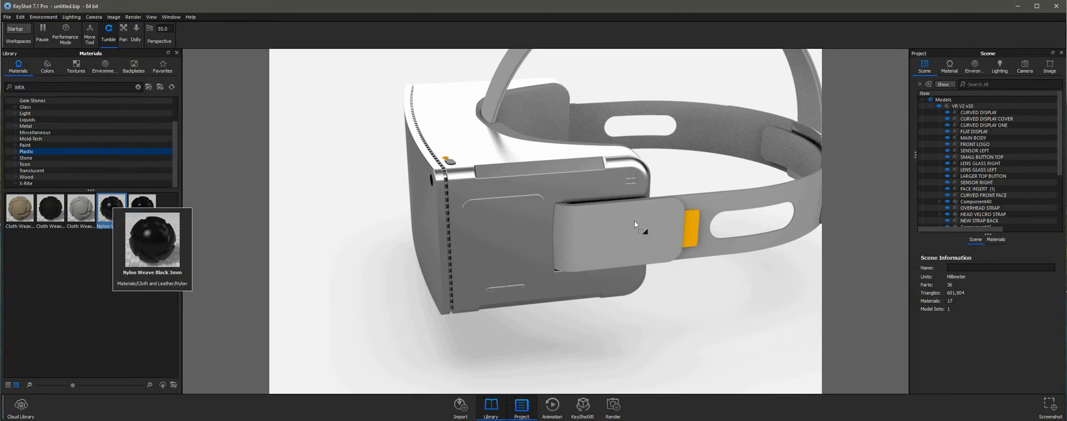
Step: Apply Nylon Weave Black 3mm to the head strap and bring up its material for editing
{"action": "left_click_drag", "start_coordinate": [111, 204], "coordinate": [640, 226]}
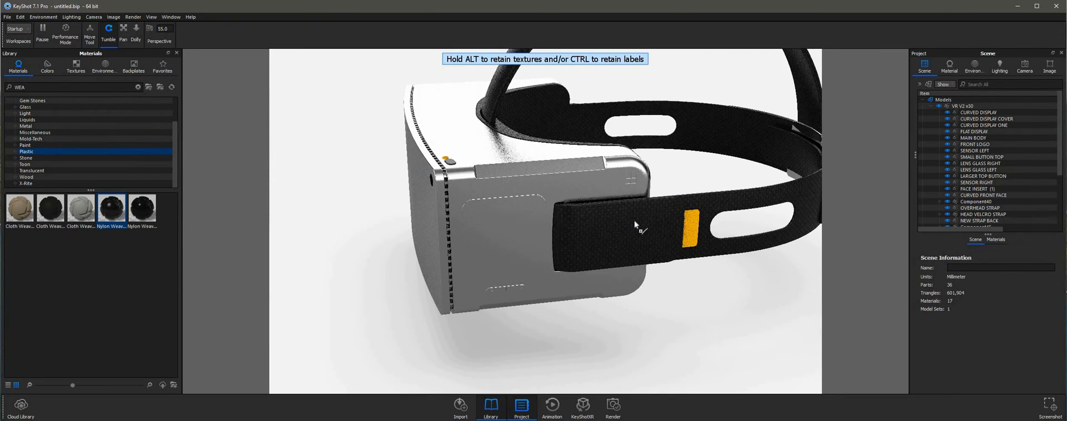
{"action": "left_click", "coordinate": [111, 208]}
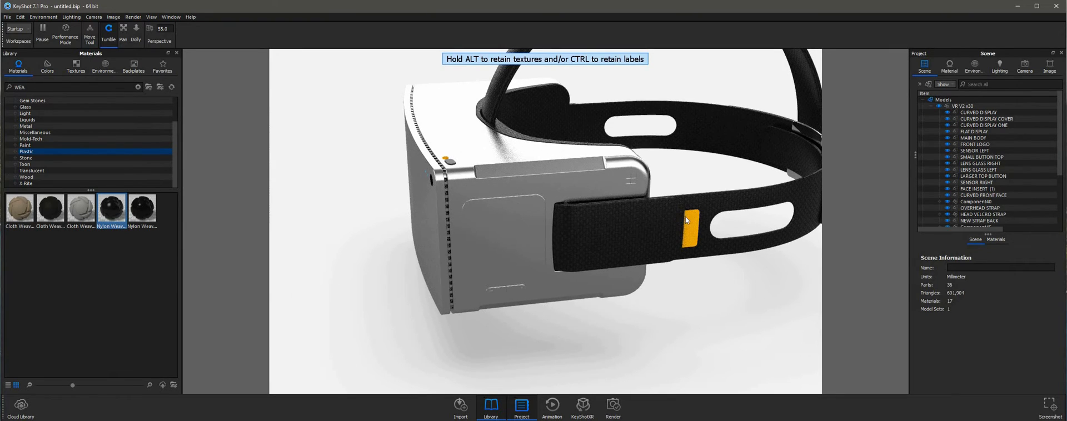
{"action": "left_click_drag", "start_coordinate": [685, 220], "coordinate": [610, 283]}
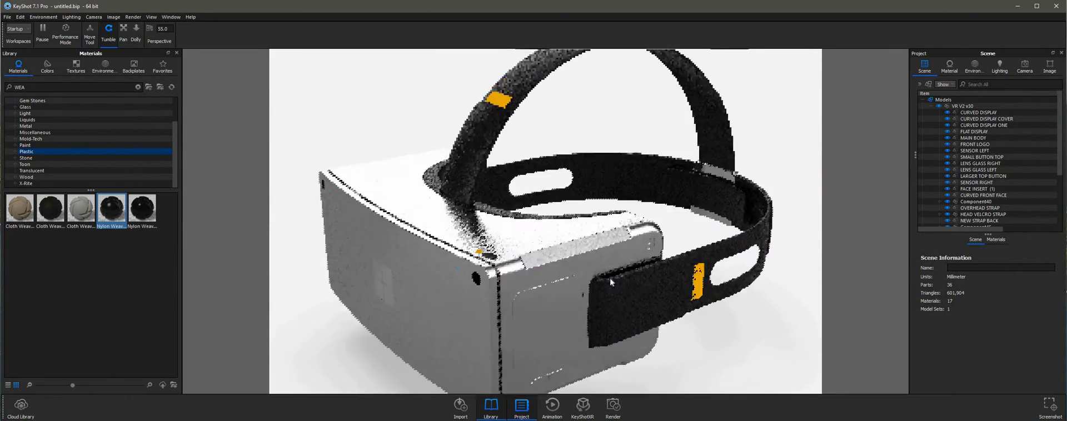
{"action": "right_click", "coordinate": [610, 282]}
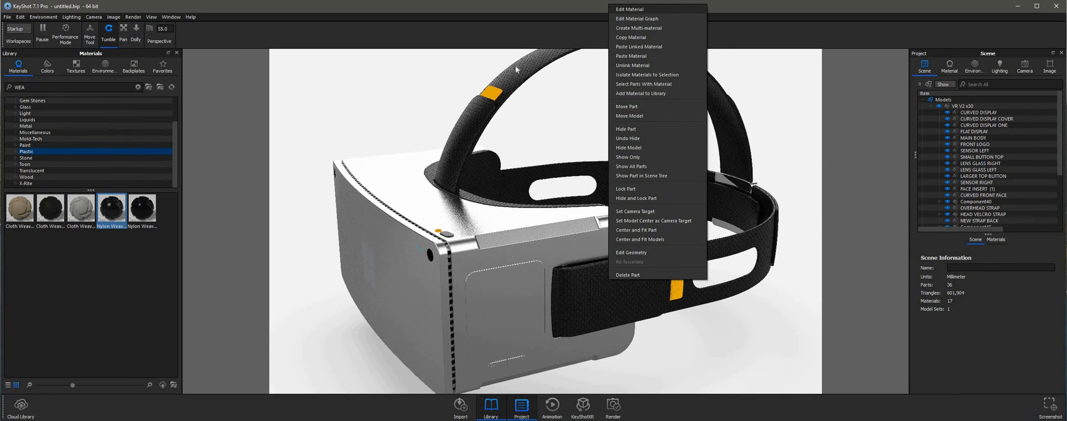
{"action": "left_click", "coordinate": [629, 8]}
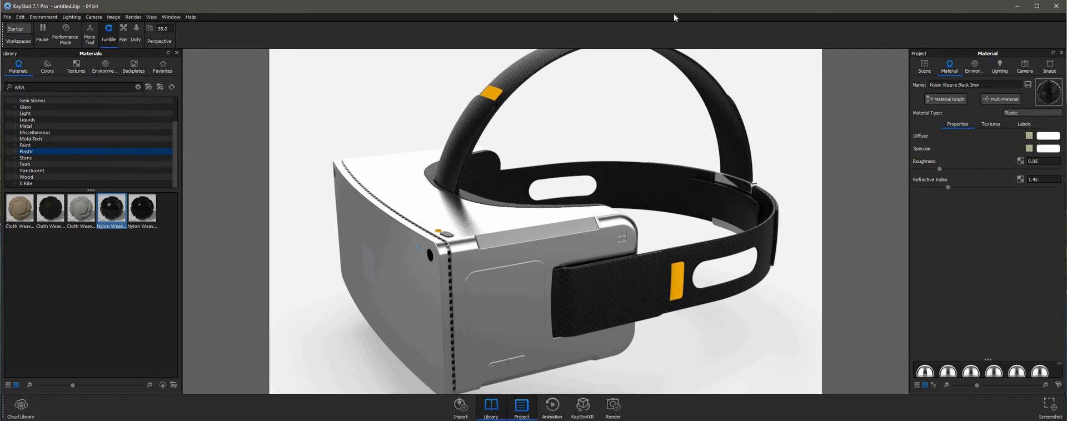
{"action": "mouse_move", "coordinate": [984, 112]}
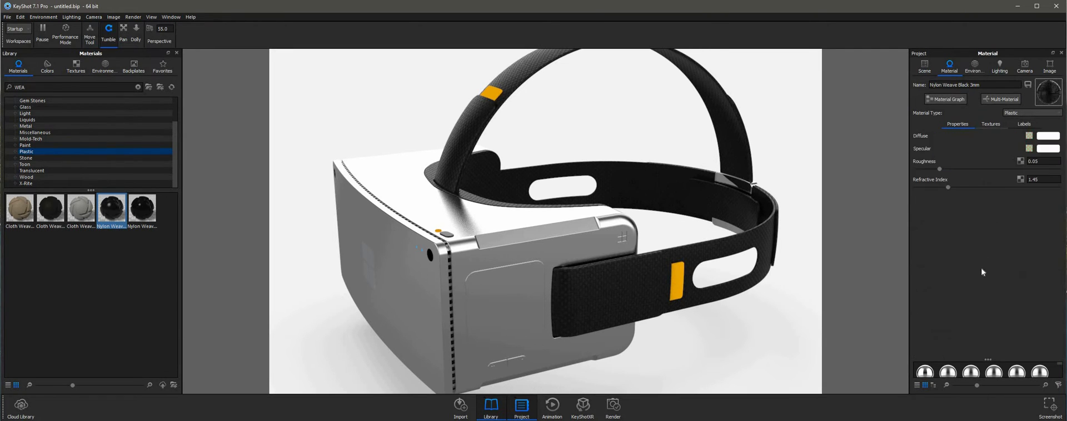
Step: Review the nylon weave's box-mapped textures, then return to the Paint library folder
{"action": "left_click", "coordinate": [990, 124]}
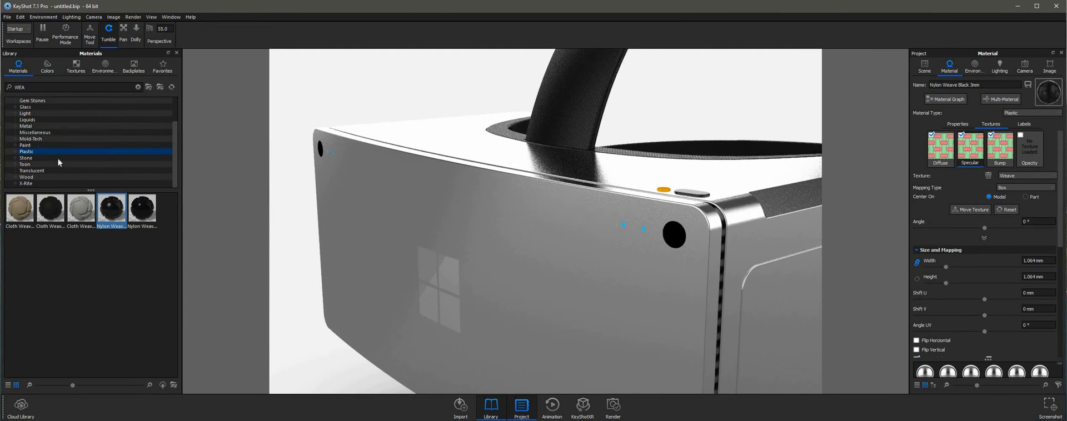
{"action": "left_click", "coordinate": [26, 144]}
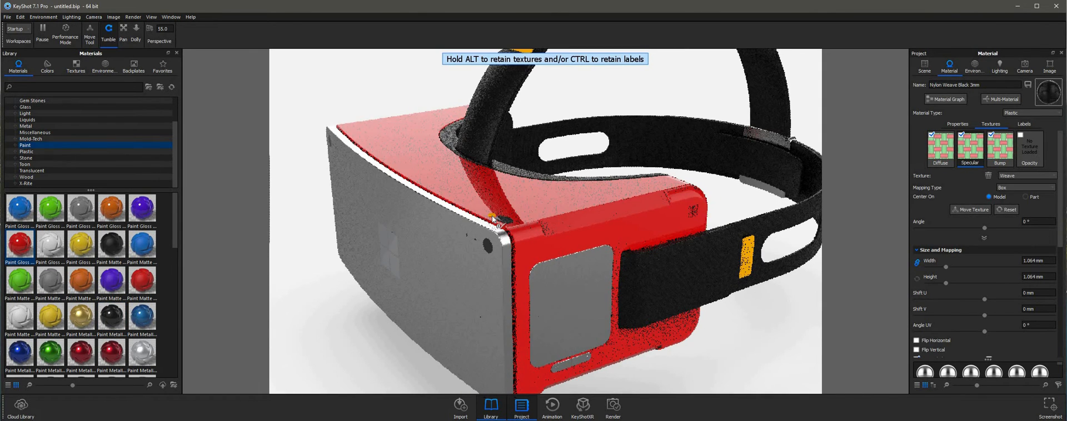
Step: Recolour the Paint Gloss Red on the strap accent tabs to orange
{"action": "right_click", "coordinate": [497, 219]}
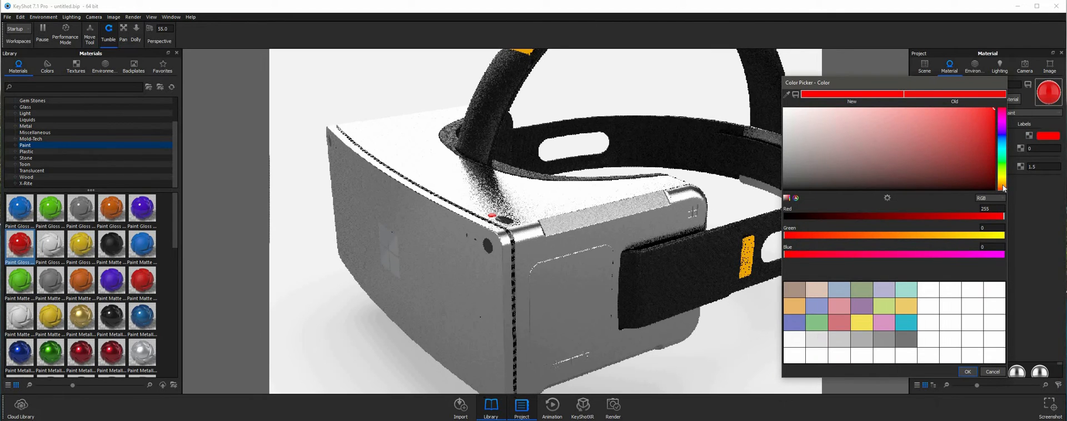
{"action": "left_click", "coordinate": [1003, 190]}
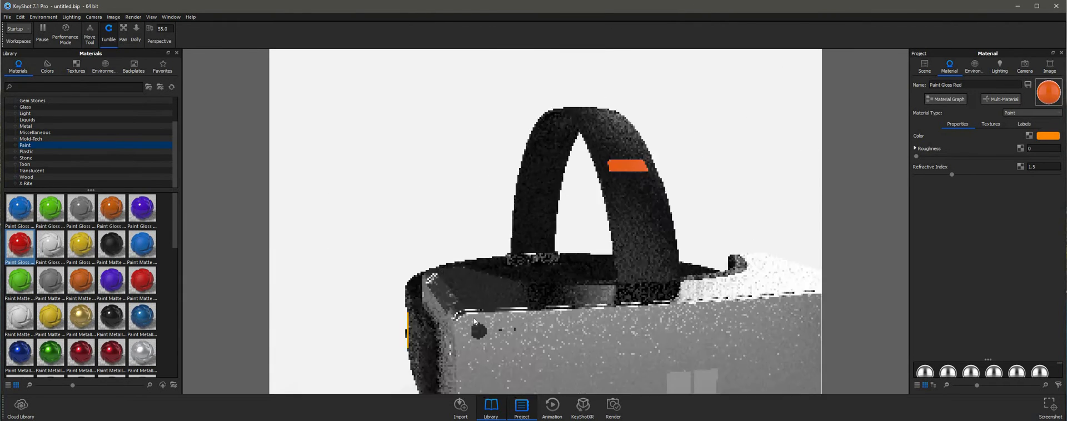
{"action": "right_click", "coordinate": [475, 322]}
{"action": "type", "text": "GLASS"}
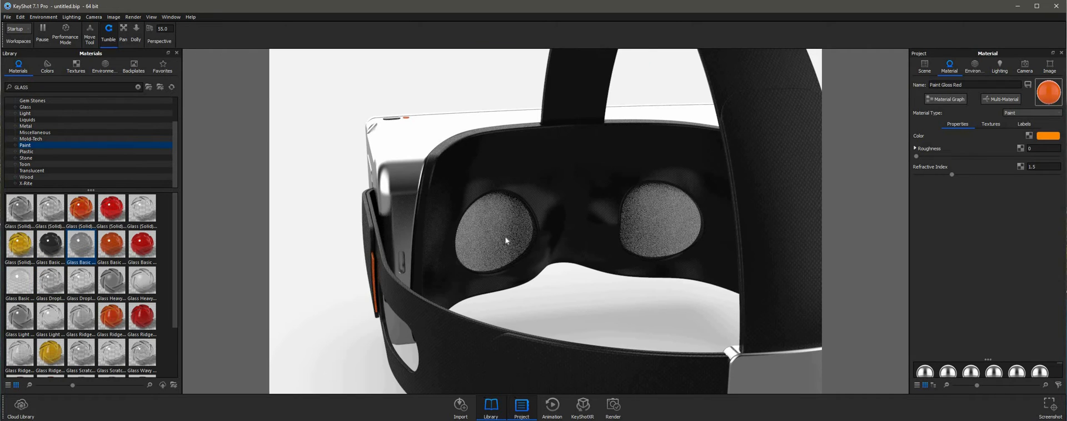
Step: Give the front panel a black-tinted Glass Basic Grey and orbit toward the top edge
{"action": "right_click", "coordinate": [505, 240]}
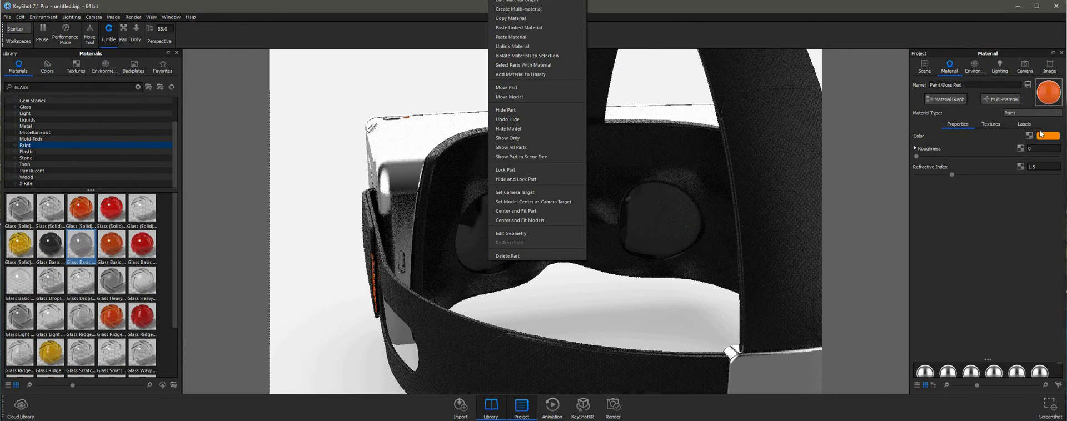
{"action": "left_click", "coordinate": [1048, 135]}
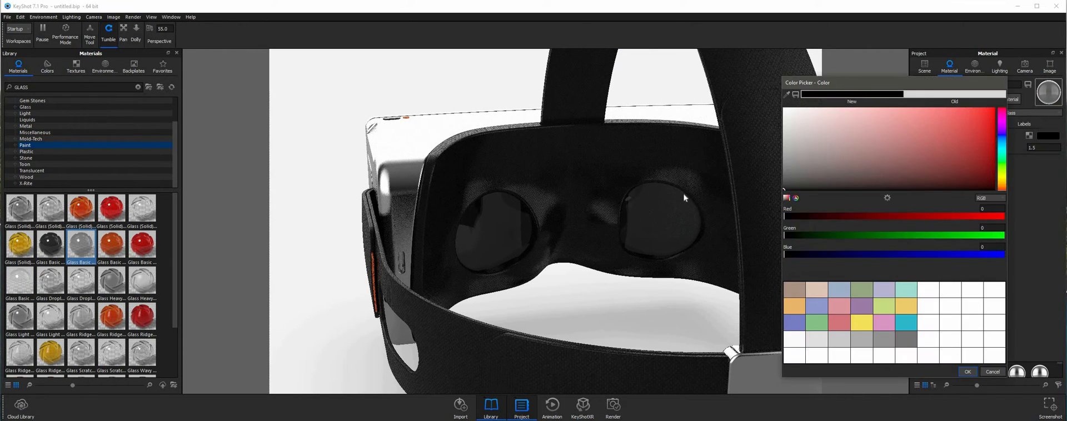
{"action": "left_click", "coordinate": [965, 372]}
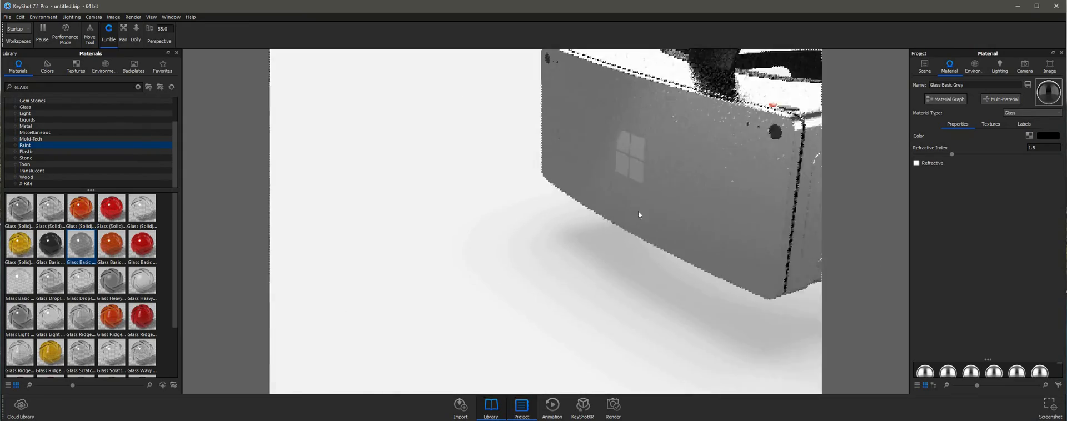
{"action": "left_click_drag", "start_coordinate": [637, 215], "coordinate": [691, 224]}
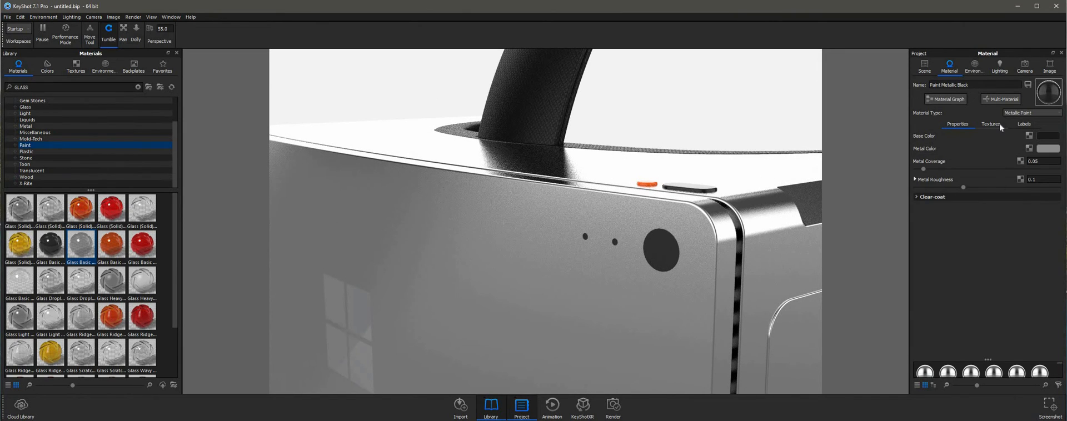
Step: Add a texture label to Paint Metallic Black using FIANL LENS from USB > PRO STUDIO > VR PROJECT > PNG ASSETS
{"action": "left_click", "coordinate": [990, 123]}
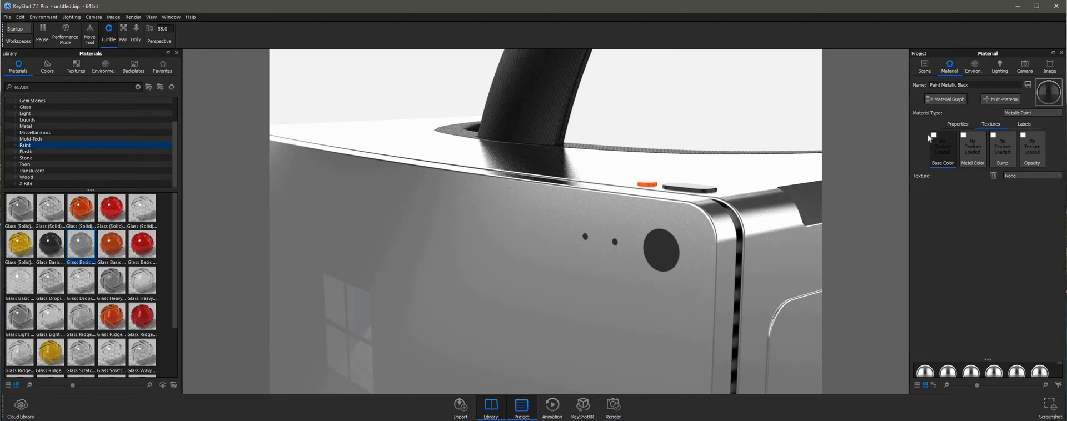
{"action": "left_click", "coordinate": [1024, 124]}
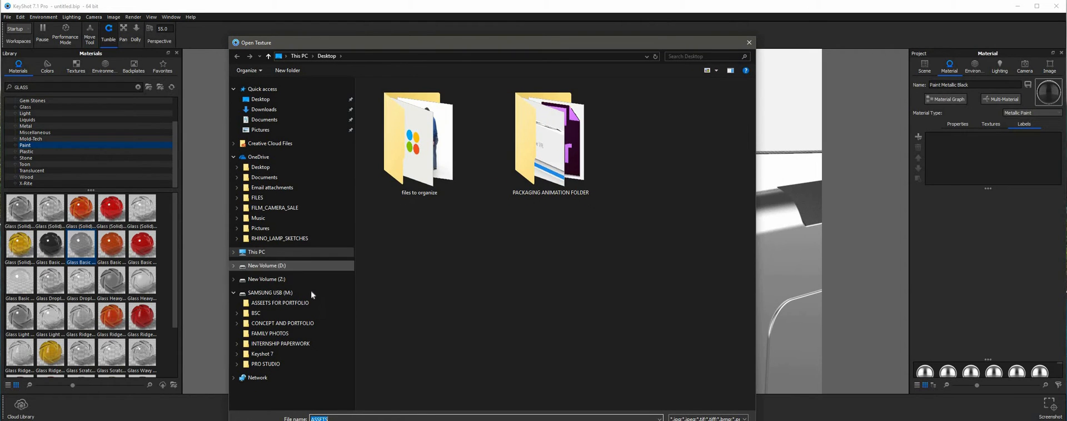
{"action": "left_click", "coordinate": [268, 293]}
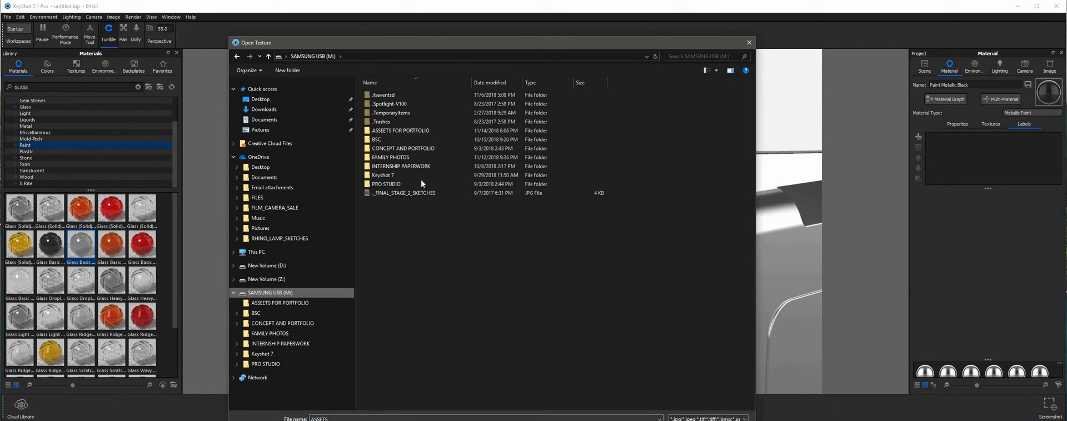
{"action": "double_click", "coordinate": [385, 183]}
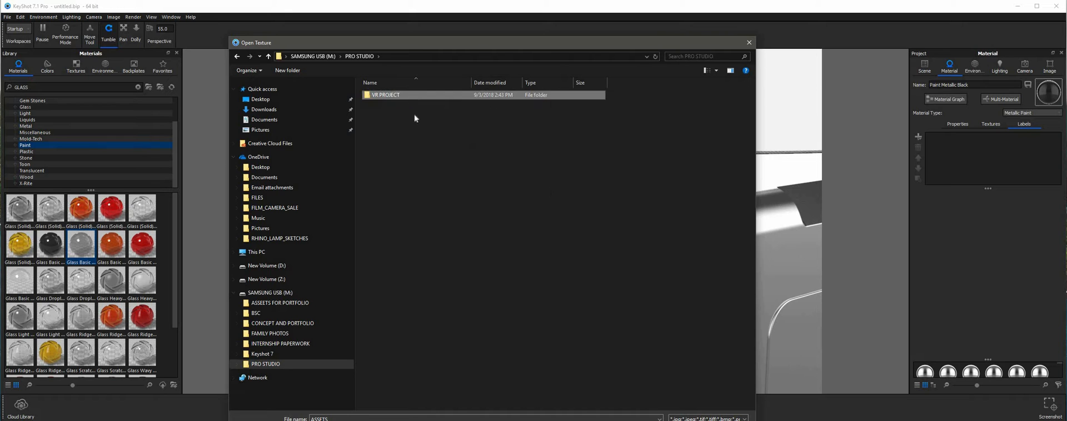
{"action": "double_click", "coordinate": [386, 94]}
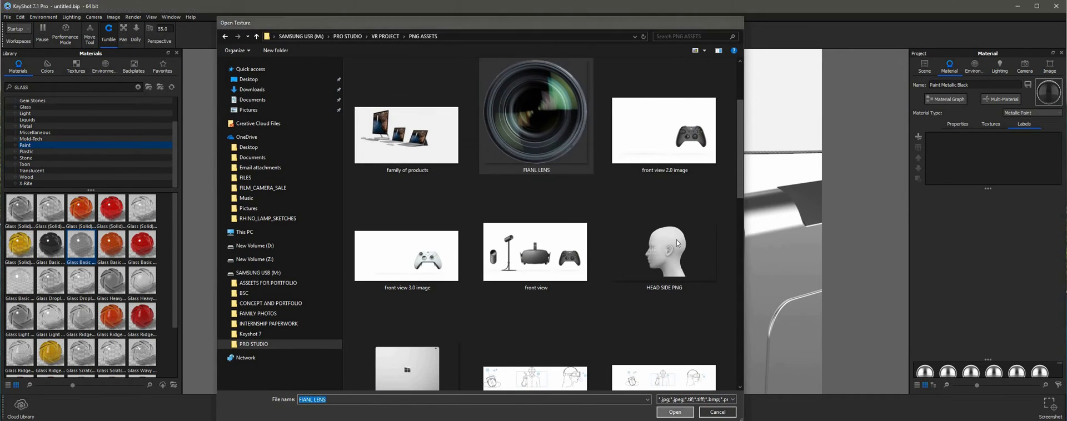
{"action": "left_click", "coordinate": [675, 411]}
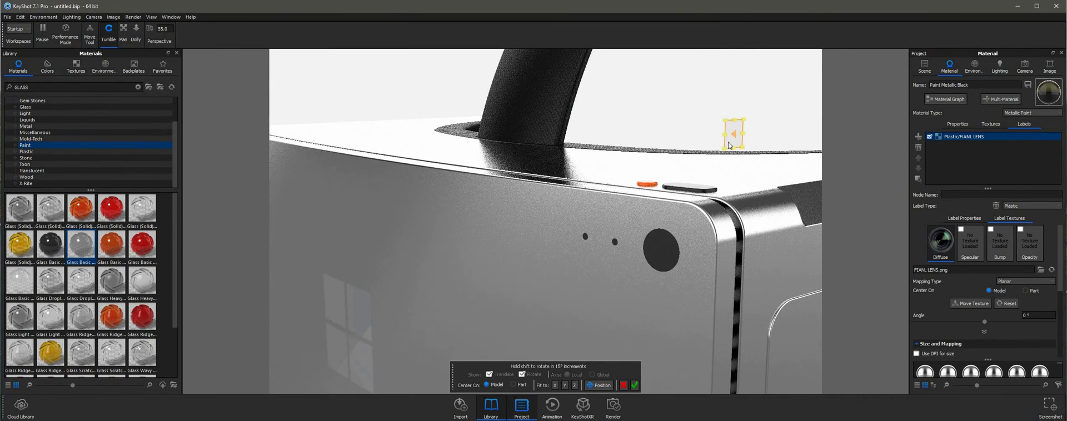
Step: Position the lens label, add a second FIANL LENS label, and bring up the camera settings
{"action": "left_click_drag", "start_coordinate": [733, 131], "coordinate": [660, 255]}
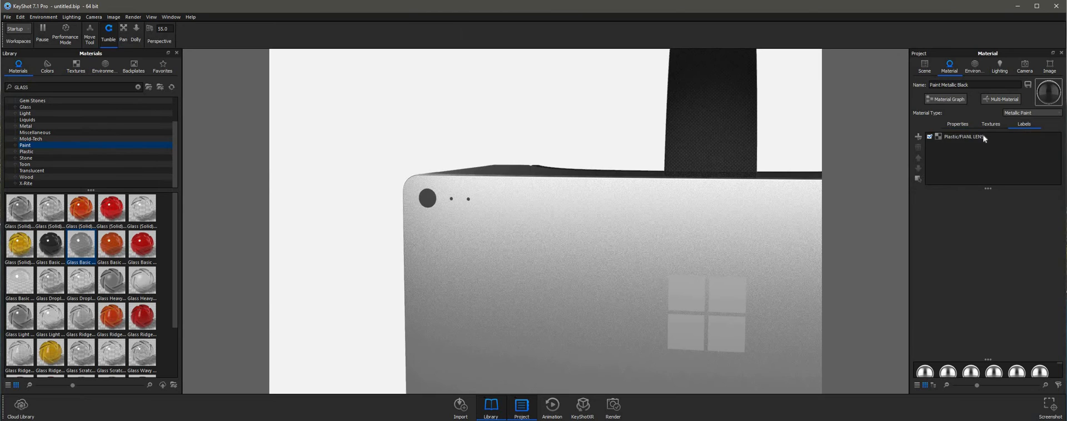
{"action": "left_click", "coordinate": [962, 136]}
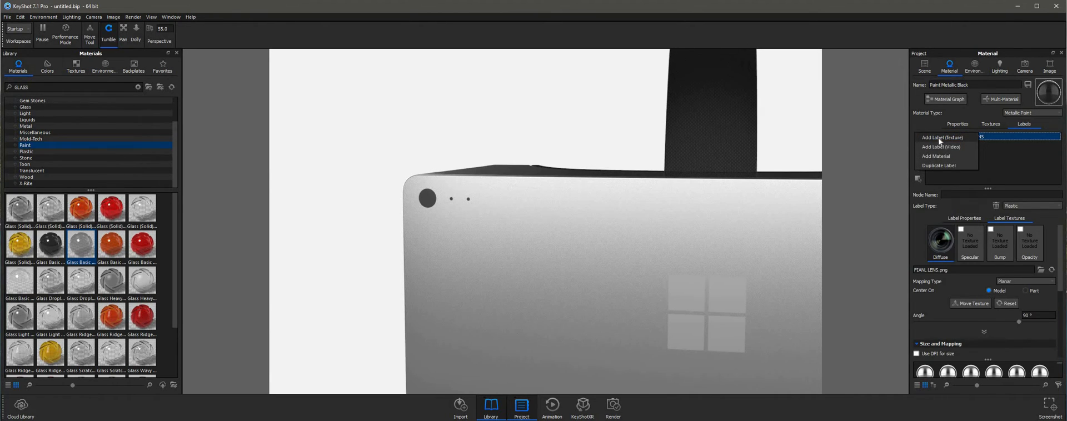
{"action": "left_click", "coordinate": [940, 138]}
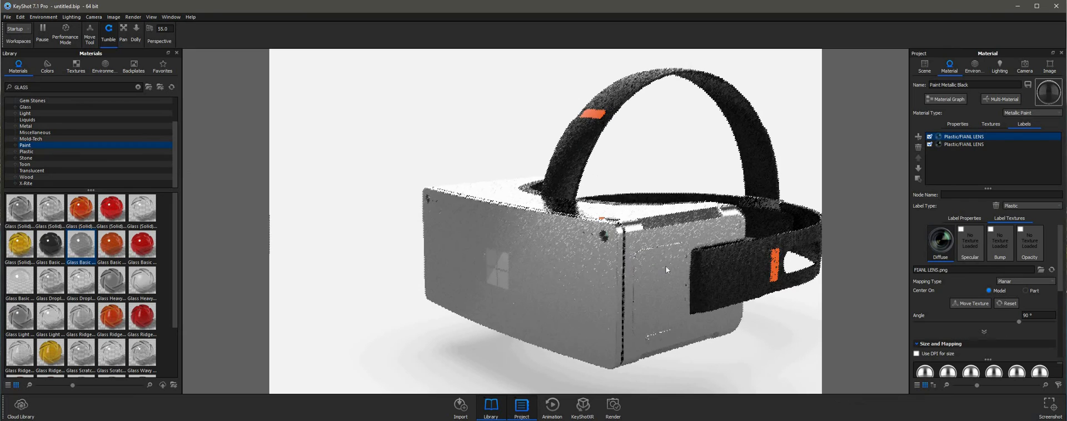
{"action": "left_click_drag", "start_coordinate": [667, 270], "coordinate": [626, 277]}
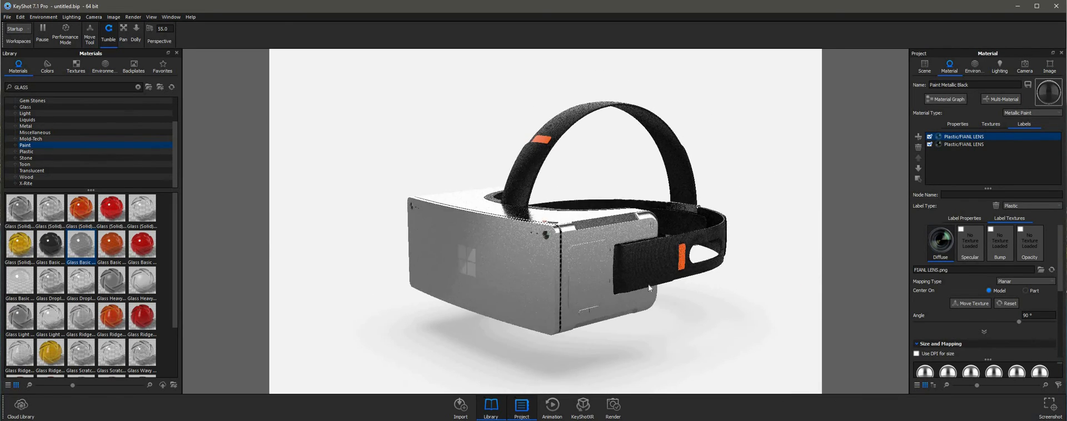
{"action": "left_click", "coordinate": [1023, 67]}
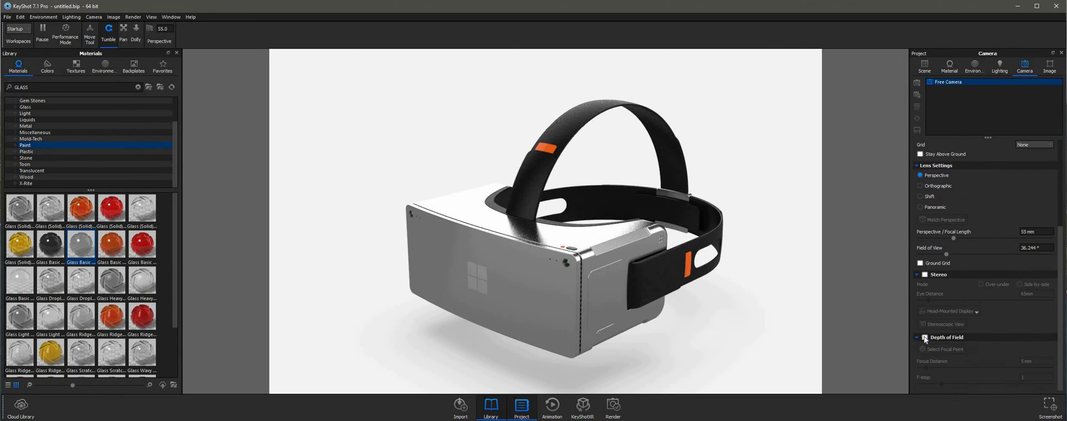
Step: Enable Depth of Field and pick the focal point on the headset body
{"action": "left_click", "coordinate": [923, 349]}
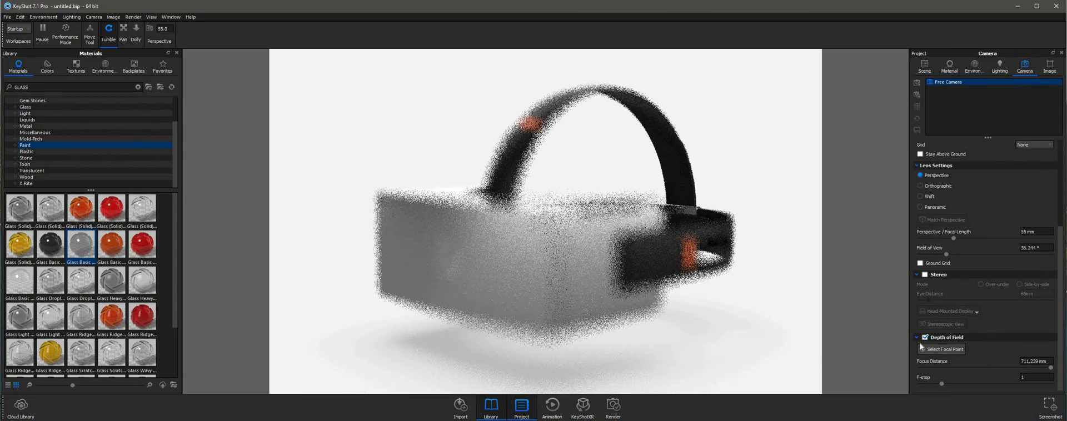
{"action": "left_click", "coordinate": [941, 349]}
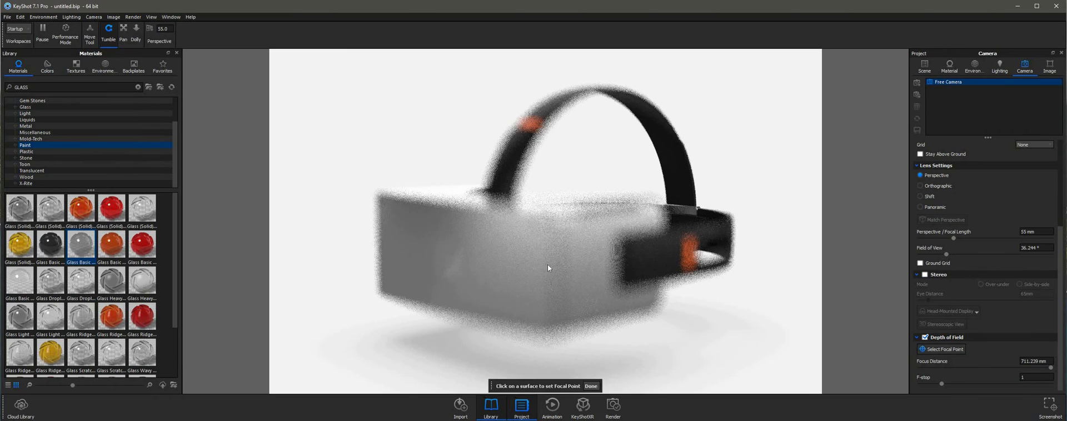
{"action": "left_click", "coordinate": [540, 219]}
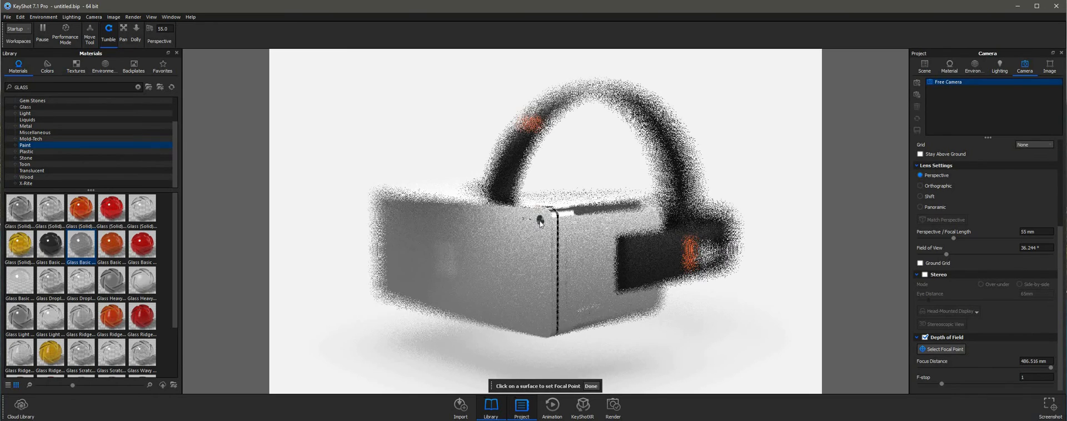
{"action": "left_click", "coordinate": [540, 221]}
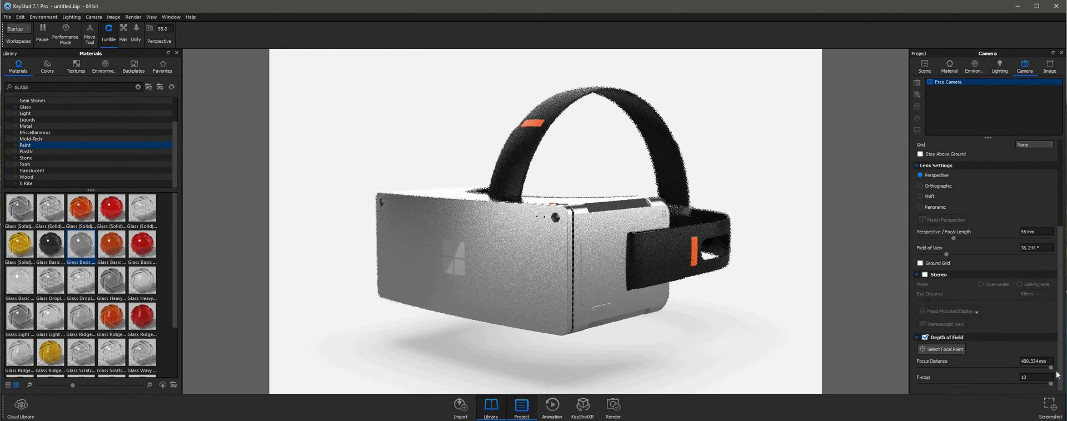
Step: Re-pick the focal point on the headset's front face at about 602 mm with f-stop 10
{"action": "left_click", "coordinate": [942, 348]}
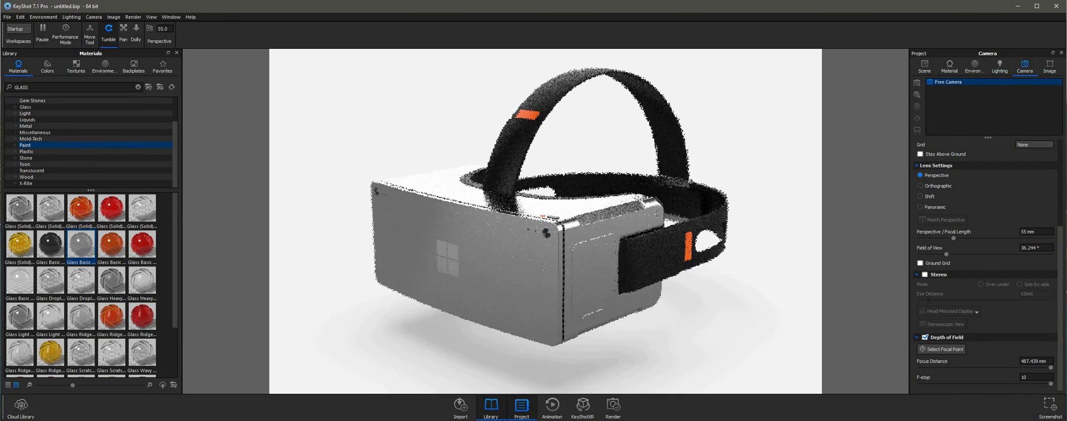
{"action": "left_click", "coordinate": [943, 349]}
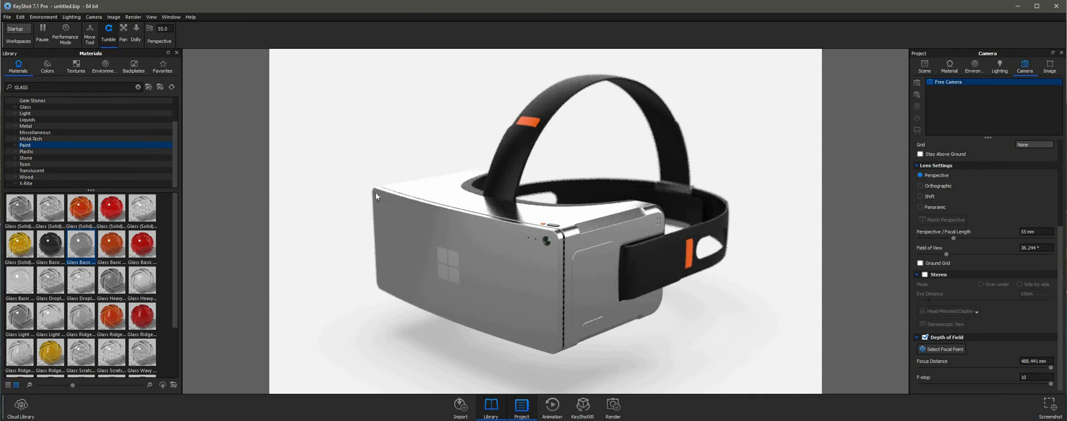
{"action": "left_click", "coordinate": [942, 349]}
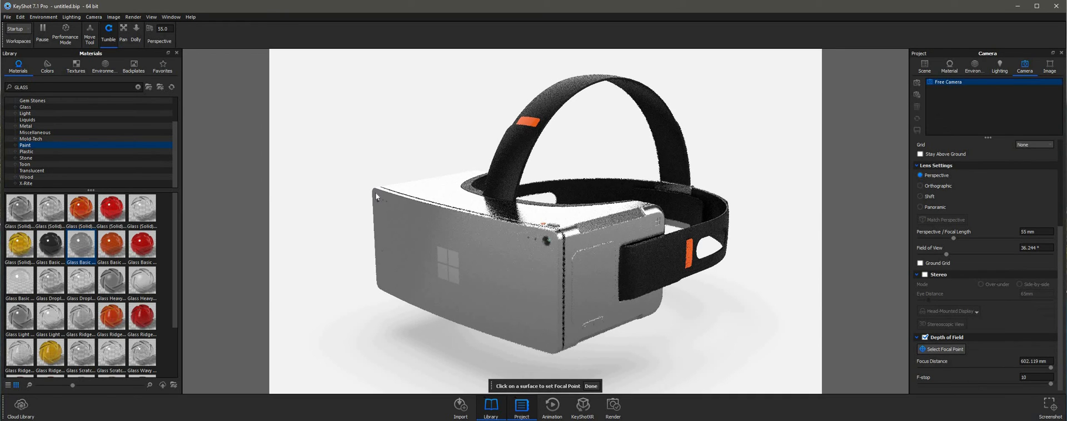
{"action": "left_click_drag", "start_coordinate": [375, 197], "coordinate": [422, 226]}
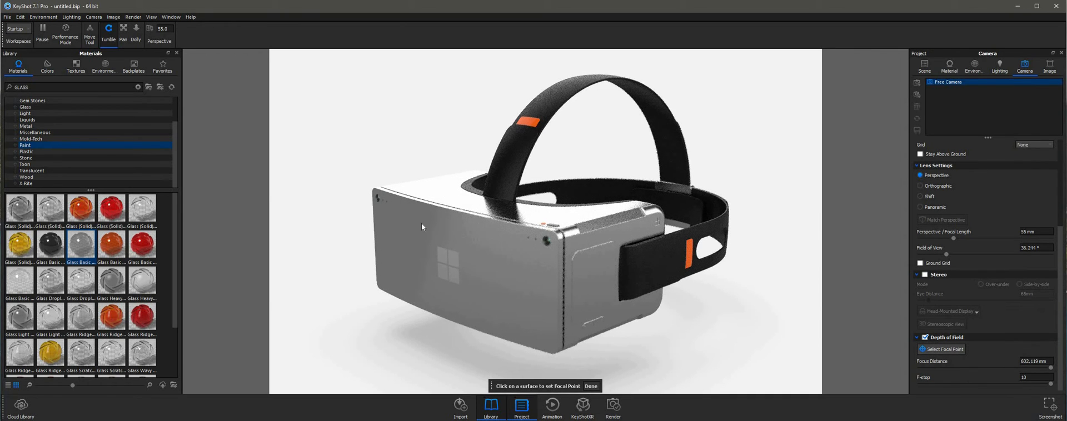
{"action": "mouse_move", "coordinate": [417, 187]}
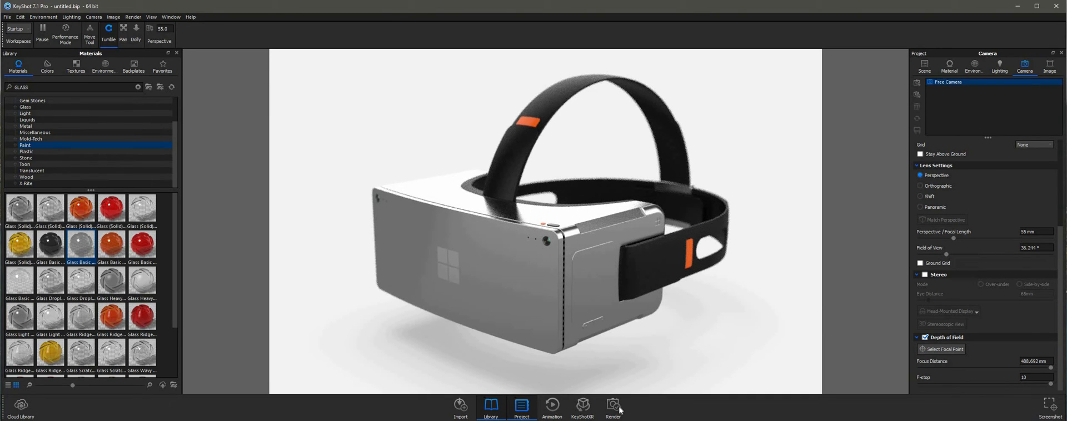
Step: Set the render output to save on the Desktop in JPEG format
{"action": "left_click", "coordinate": [611, 404]}
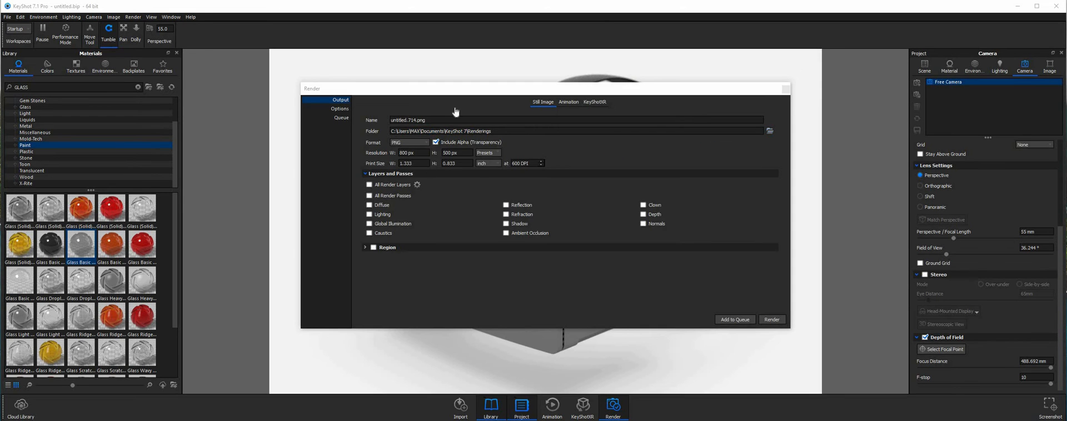
{"action": "left_click", "coordinate": [769, 131]}
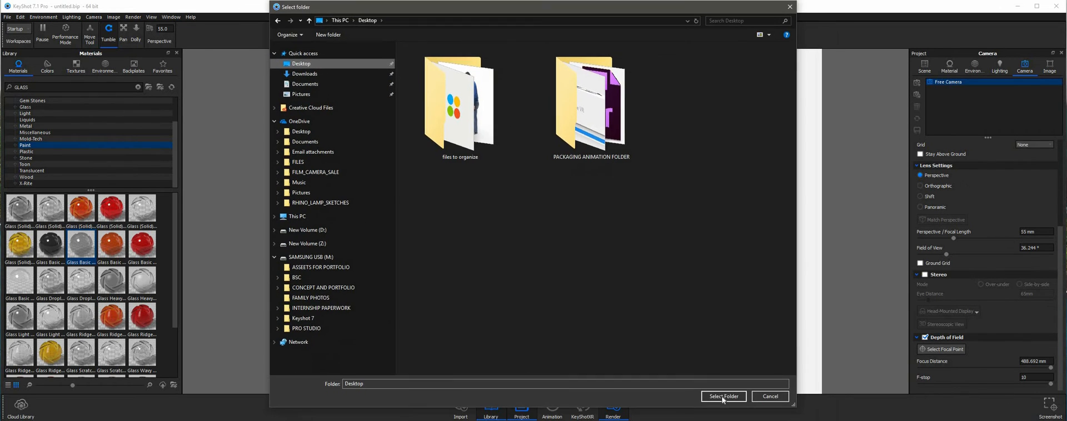
{"action": "left_click", "coordinate": [723, 396]}
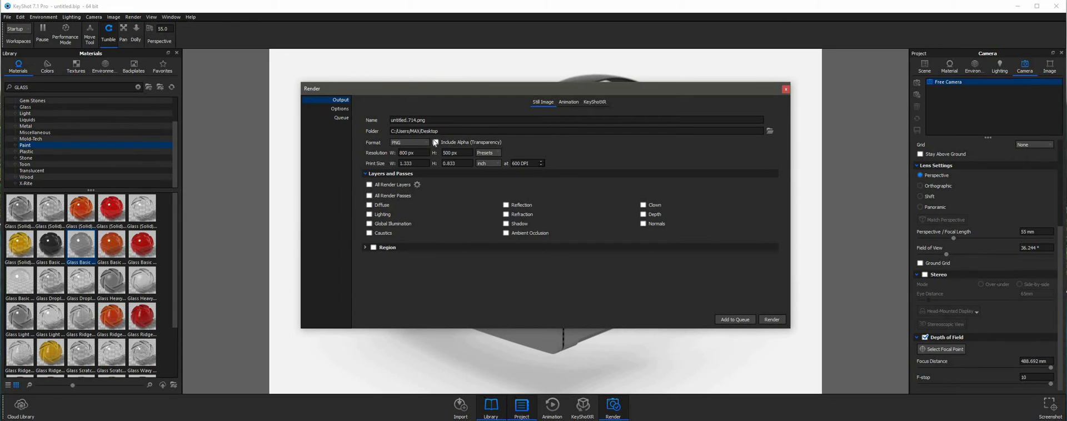
{"action": "left_click", "coordinate": [408, 143]}
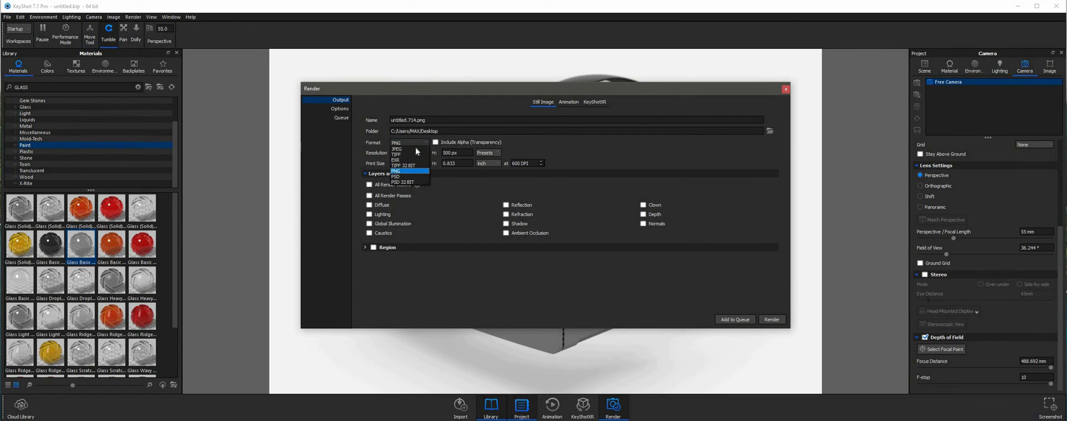
{"action": "left_click", "coordinate": [396, 149]}
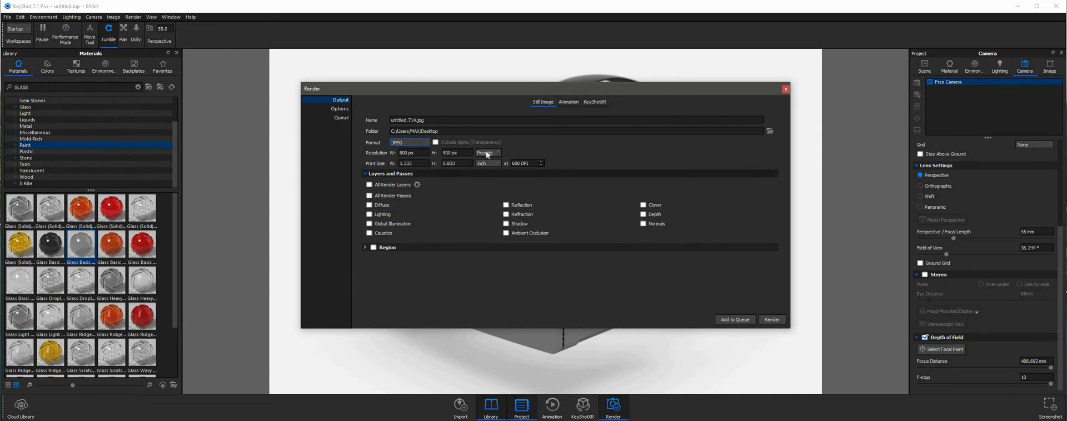
{"action": "mouse_move", "coordinate": [541, 163]}
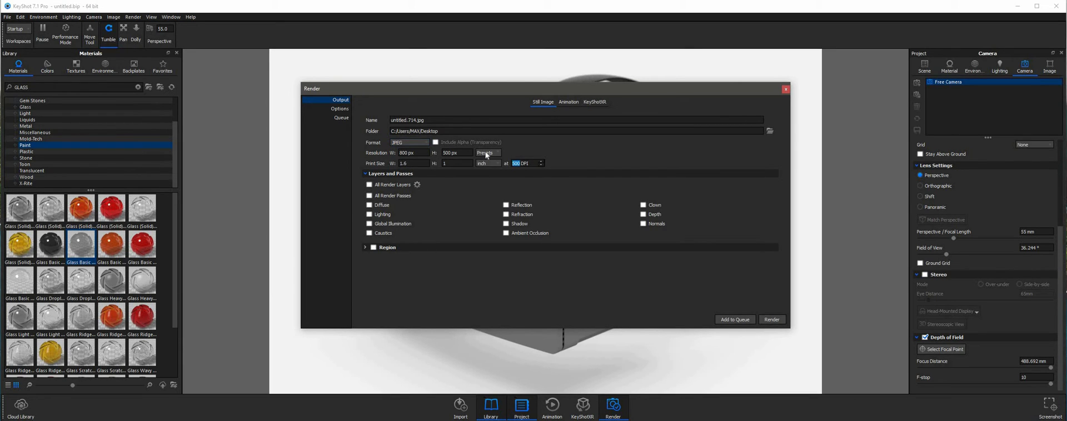
{"action": "mouse_move", "coordinate": [486, 153]}
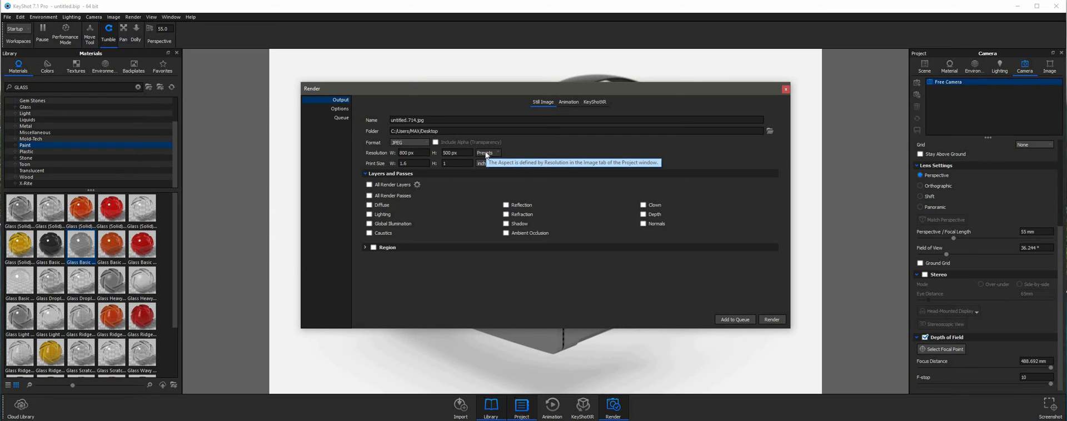
Step: Choose the 3840 x 2399 resolution preset and name the output image 'VR 1'
{"action": "left_click", "coordinate": [487, 153]}
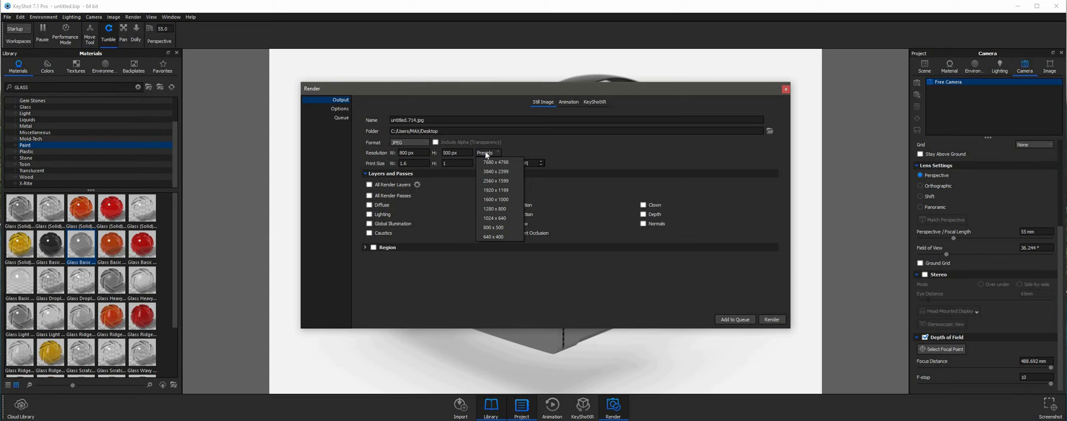
{"action": "mouse_move", "coordinate": [517, 168]}
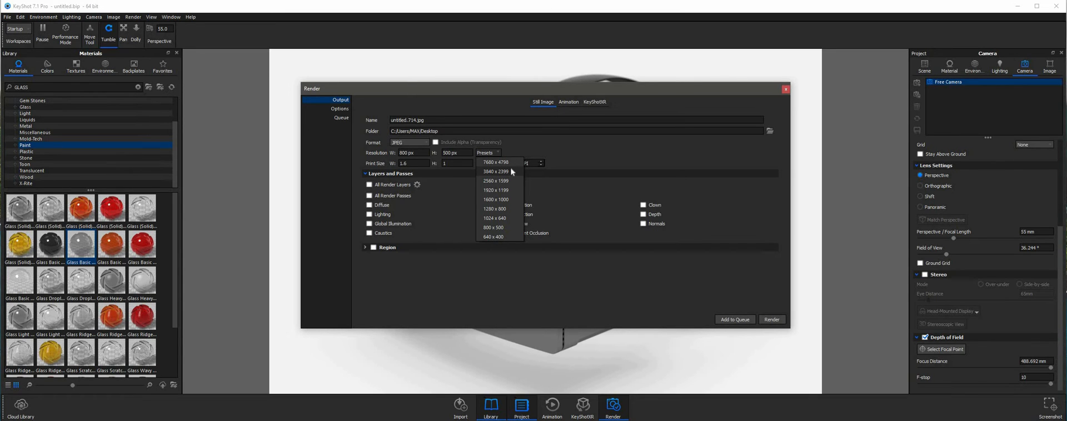
{"action": "mouse_move", "coordinate": [511, 173]}
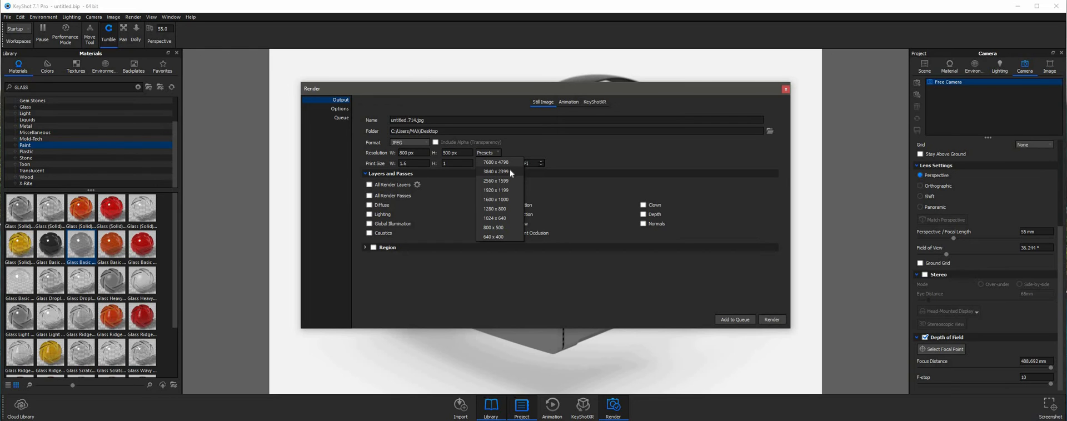
{"action": "left_click", "coordinate": [496, 171]}
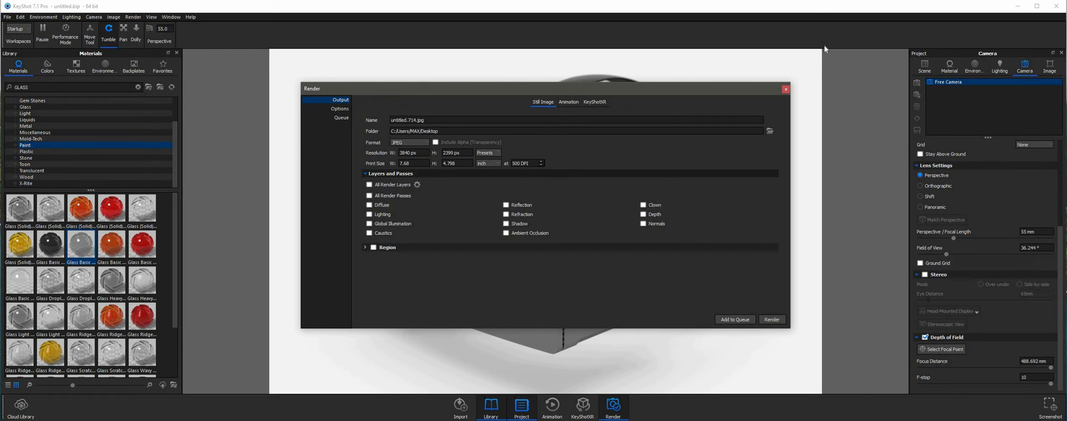
{"action": "left_click", "coordinate": [141, 280]}
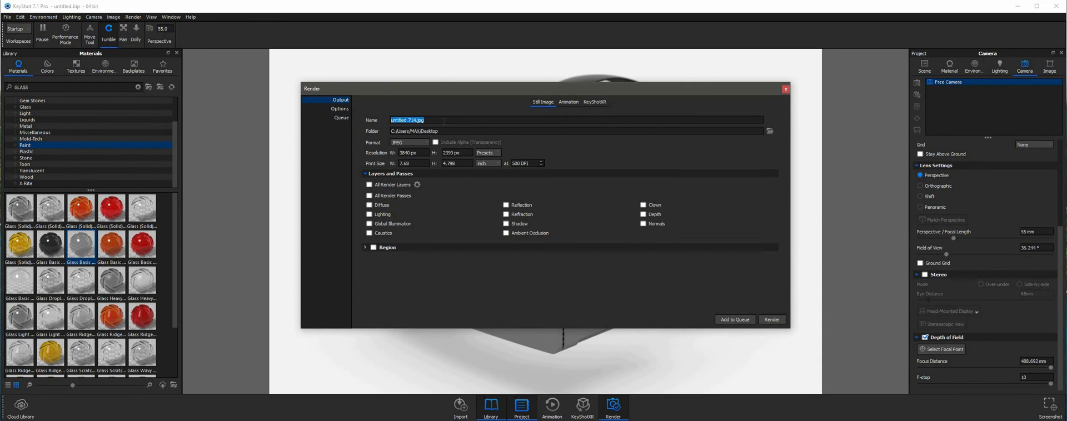
{"action": "type", "text": "VR. 1"}
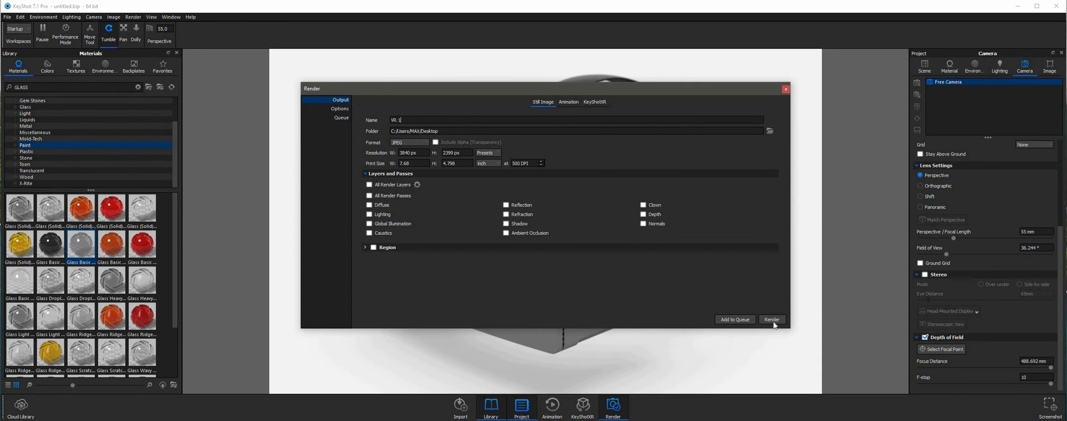
Step: Launch the render, then close its window to return to the real-time headset view
{"action": "left_click", "coordinate": [771, 320]}
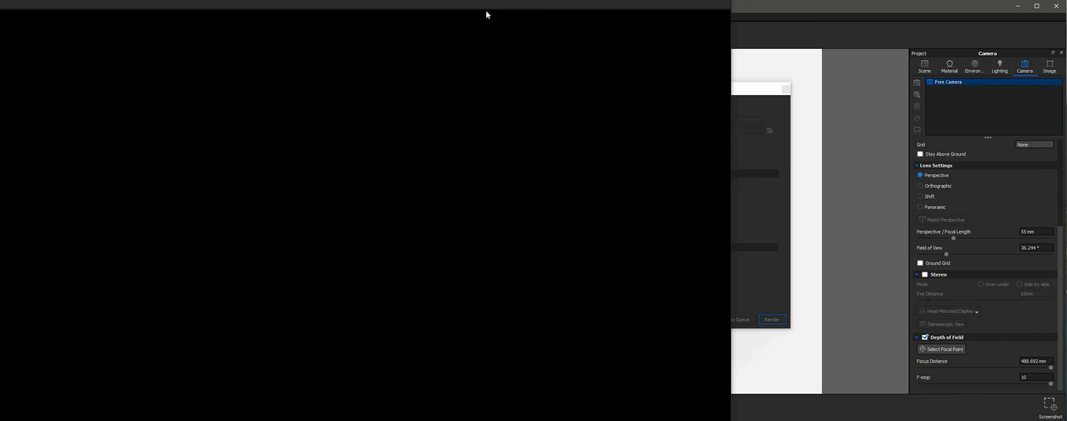
{"action": "left_click", "coordinate": [771, 320]}
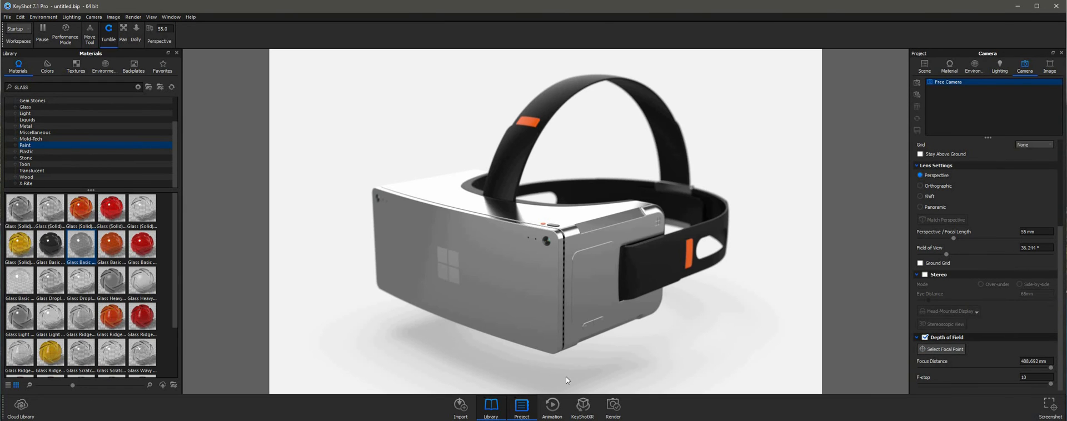
Step: Reopen the render settings and start the 3840 x 2399 still render
{"action": "left_click", "coordinate": [611, 407]}
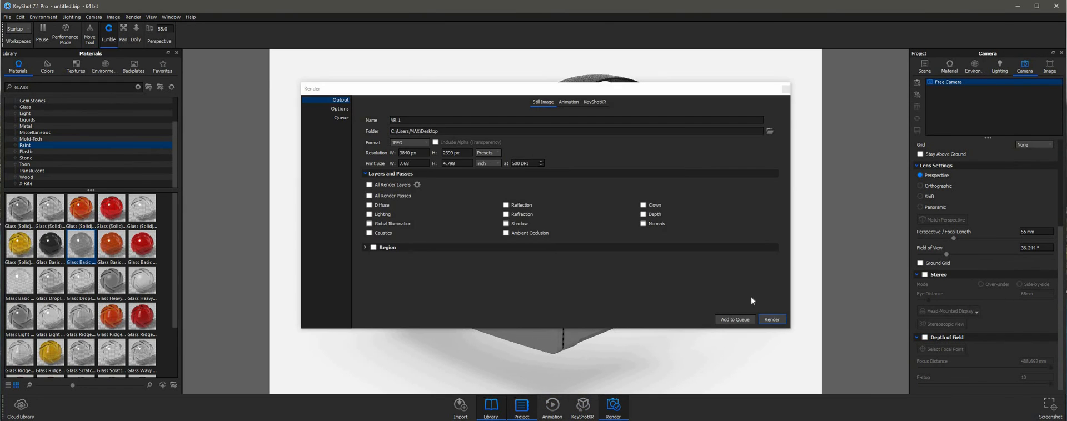
{"action": "mouse_move", "coordinate": [708, 211]}
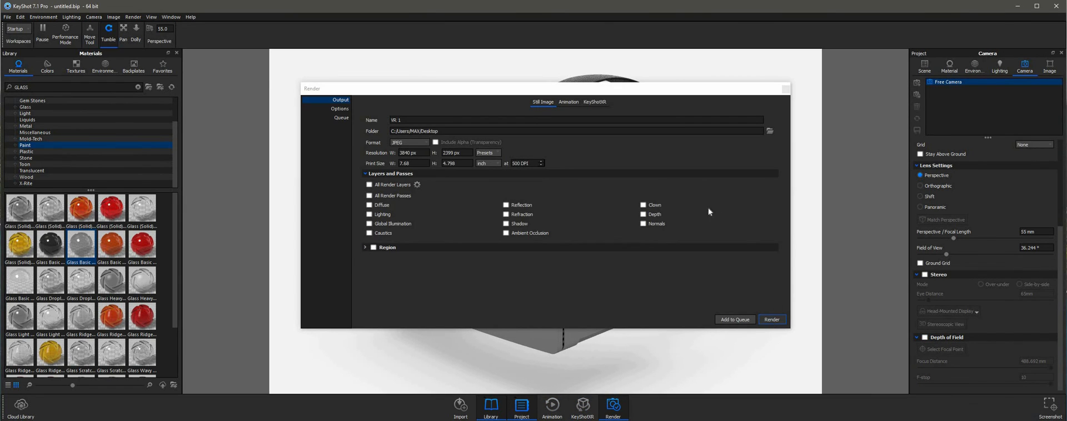
{"action": "left_click", "coordinate": [771, 319]}
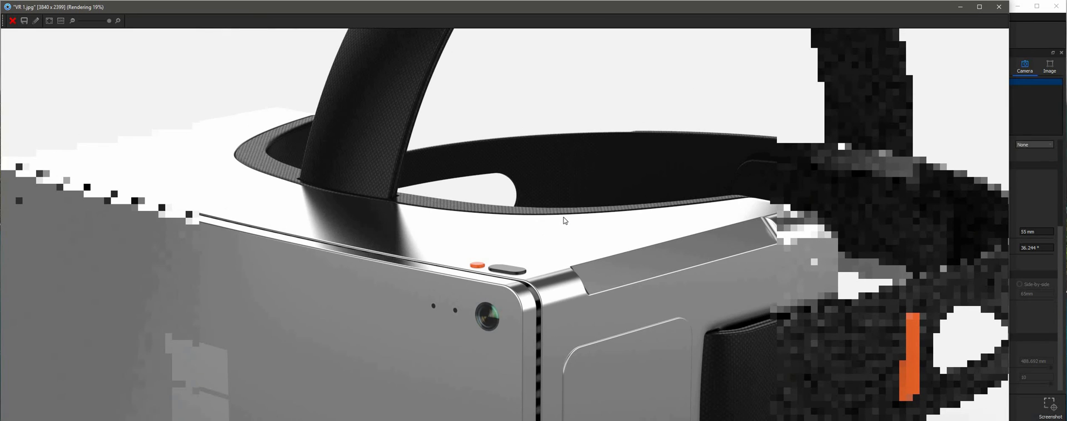
{"action": "mouse_move", "coordinate": [609, 227]}
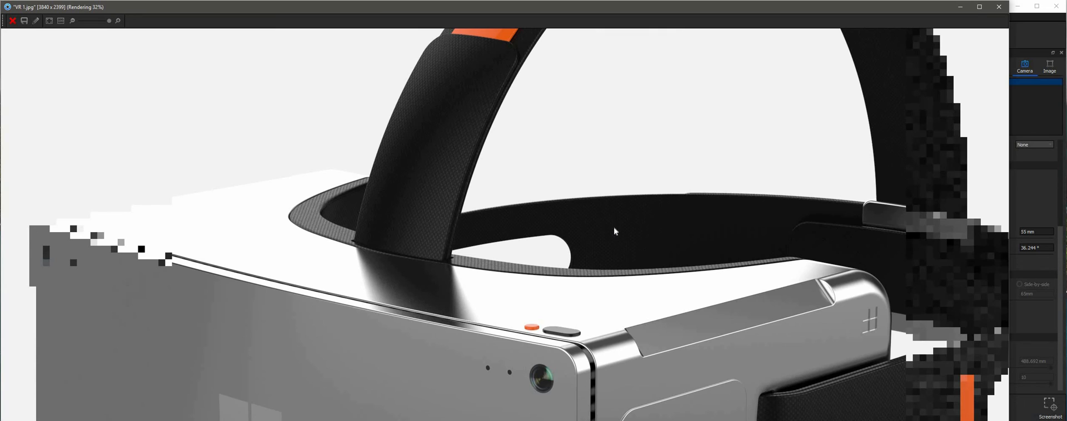
{"action": "mouse_move", "coordinate": [576, 285]}
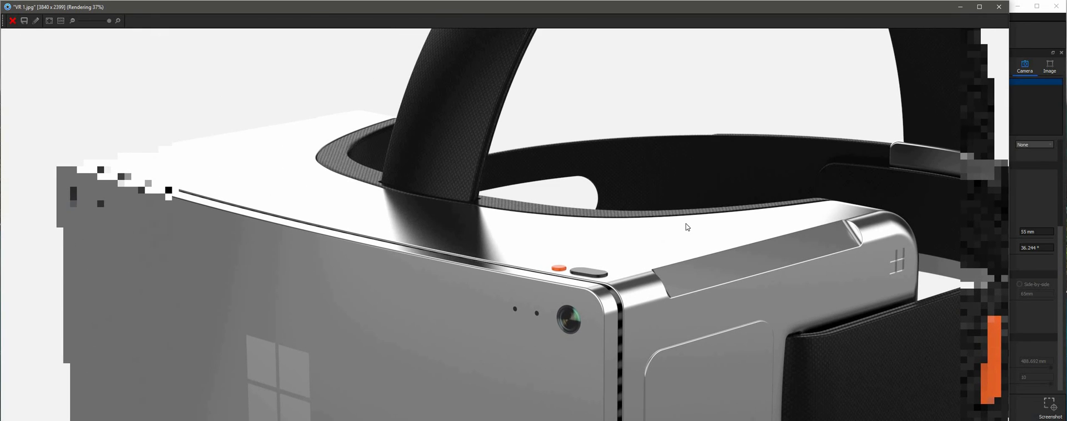
Step: Inspect the finished VR 1 render, close its window, and pause real-time rendering
{"action": "left_click_drag", "start_coordinate": [687, 228], "coordinate": [613, 150]}
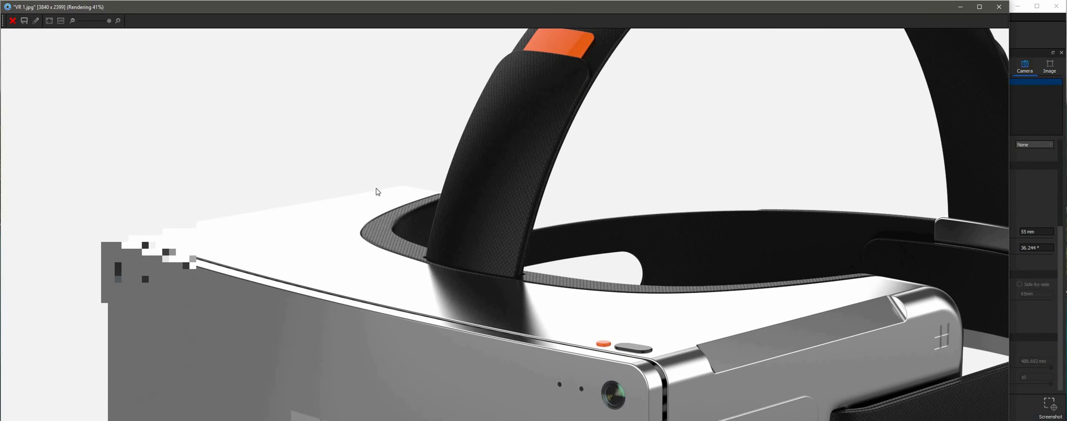
{"action": "mouse_move", "coordinate": [374, 138]}
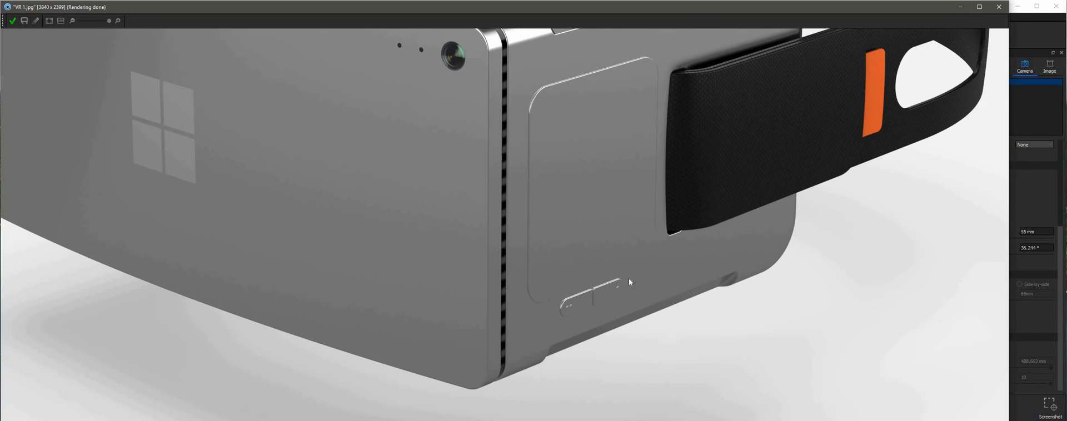
{"action": "left_click_drag", "start_coordinate": [628, 282], "coordinate": [891, 247]}
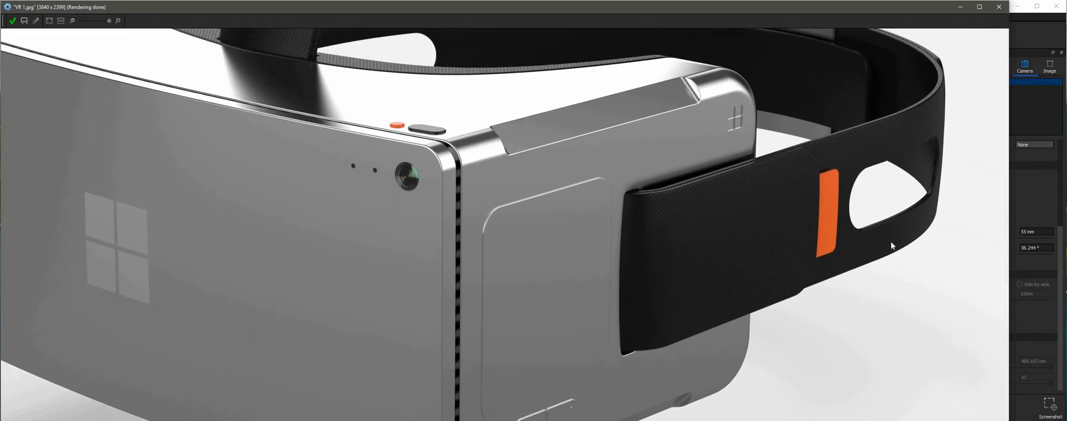
{"action": "left_click_drag", "start_coordinate": [891, 245], "coordinate": [723, 263]}
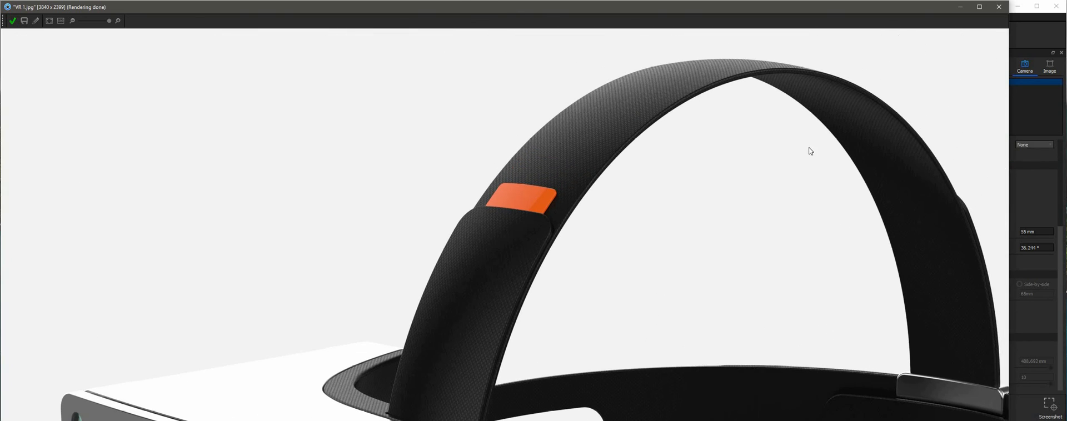
{"action": "left_click_drag", "start_coordinate": [810, 151], "coordinate": [650, 135]}
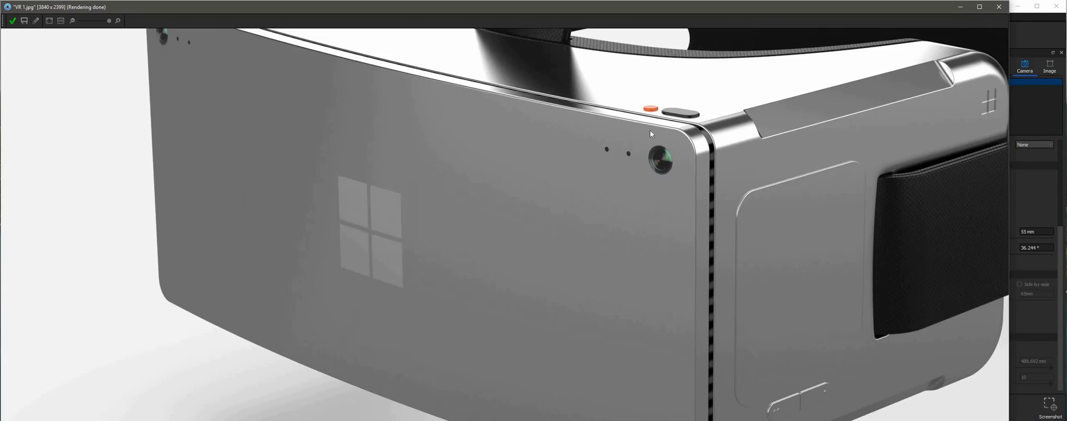
{"action": "left_click_drag", "start_coordinate": [650, 135], "coordinate": [799, 333]}
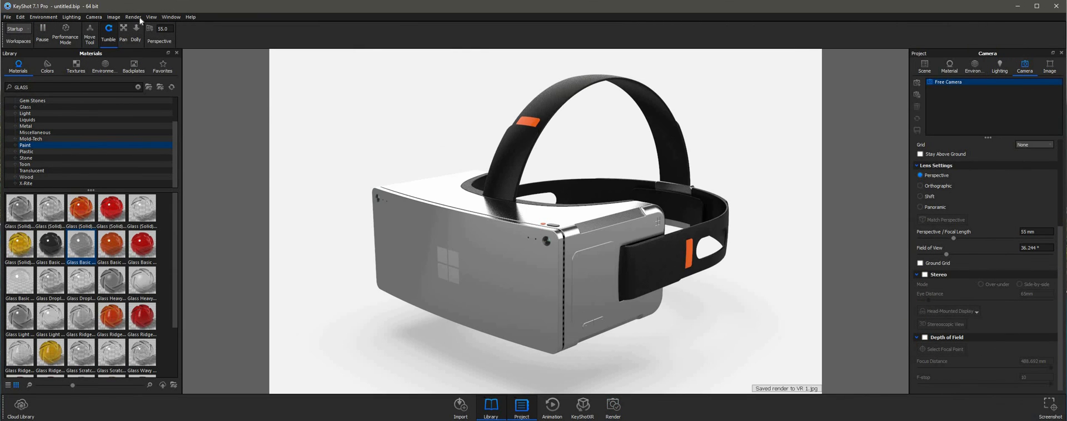
{"action": "left_click", "coordinate": [41, 31]}
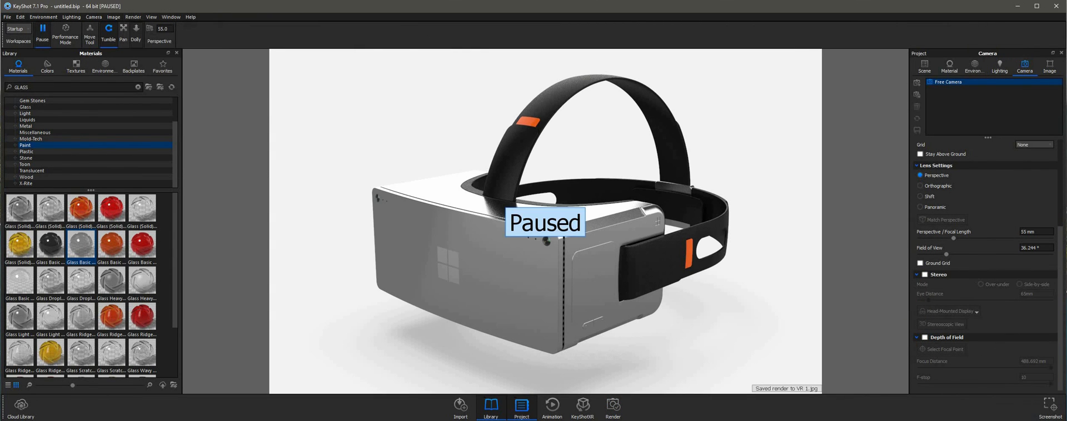
{"action": "left_click", "coordinate": [786, 388]}
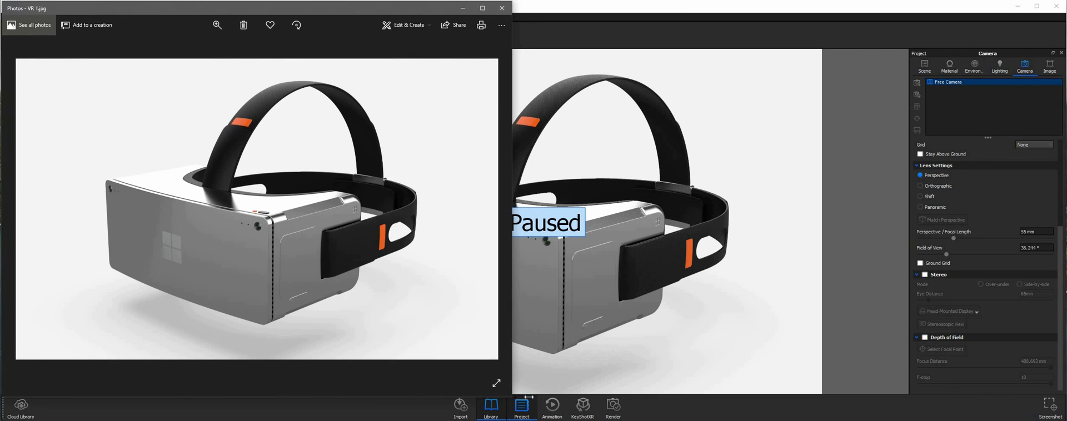
Step: Maximize the Photos window to view the VR 1 render full-screen
{"action": "left_click", "coordinate": [481, 8]}
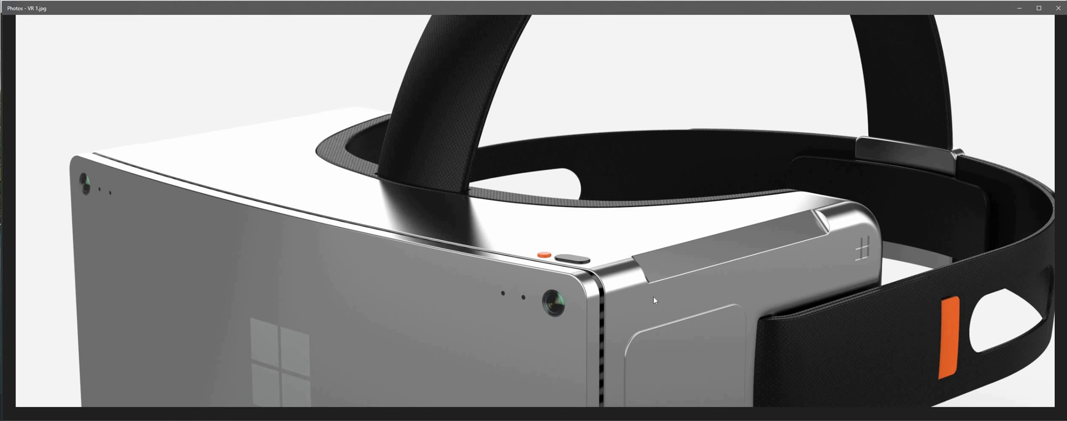
{"action": "mouse_move", "coordinate": [575, 173]}
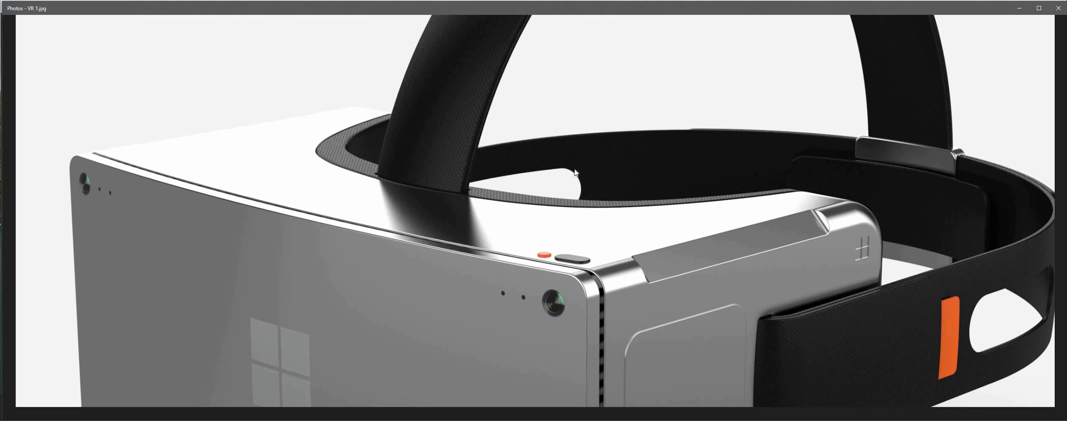